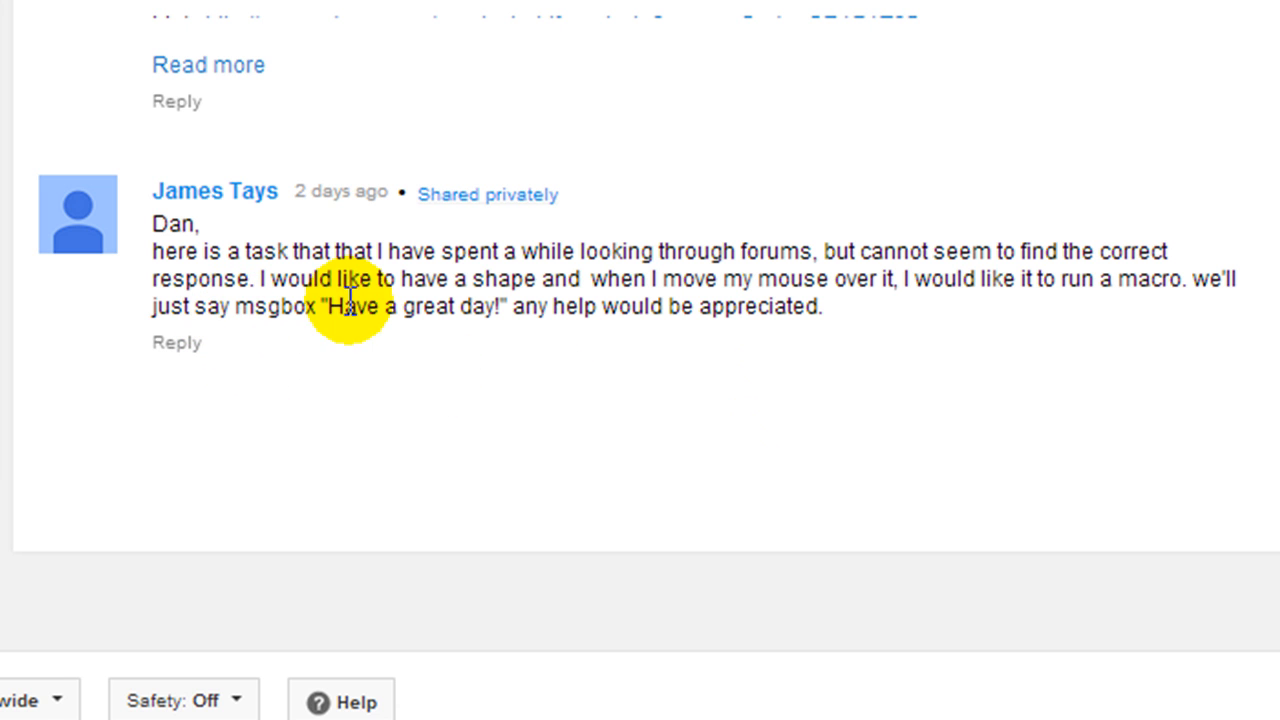
pyautogui.moveTo(787, 305)
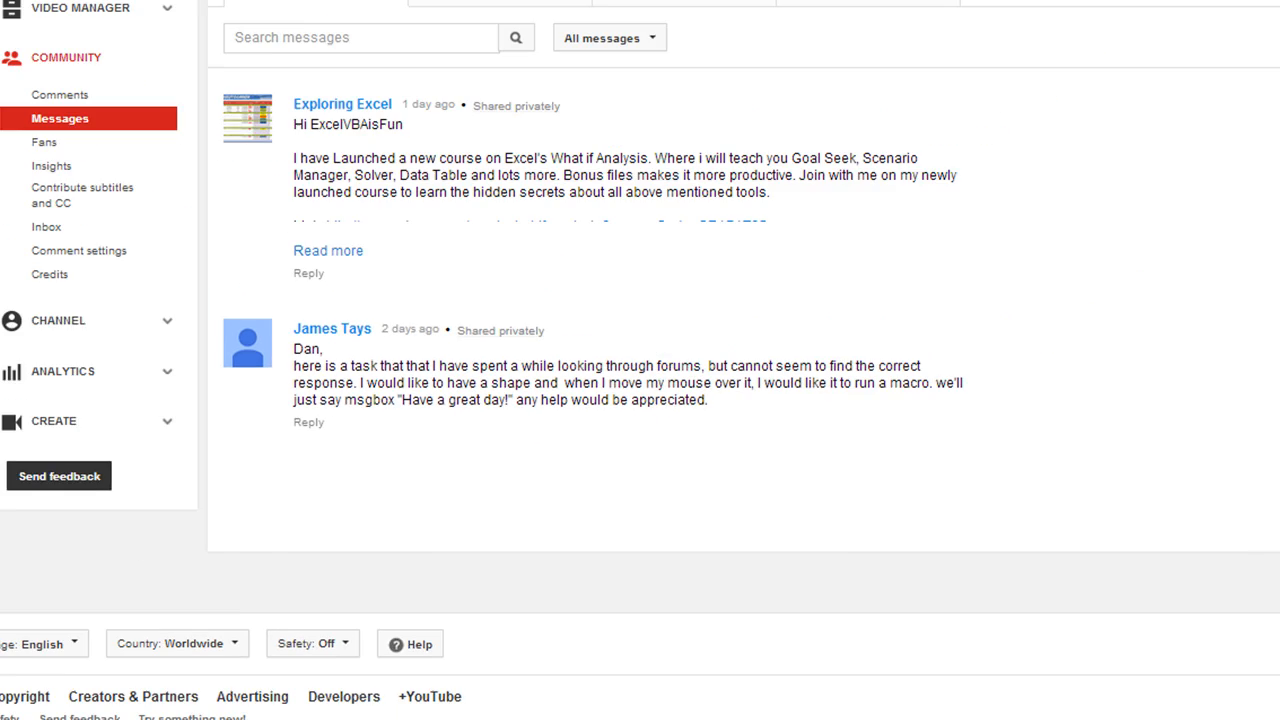
# Draw a blue rounded rectangle over B3:G11 on Sheet1 and select it.
pyautogui.click(880, 708)
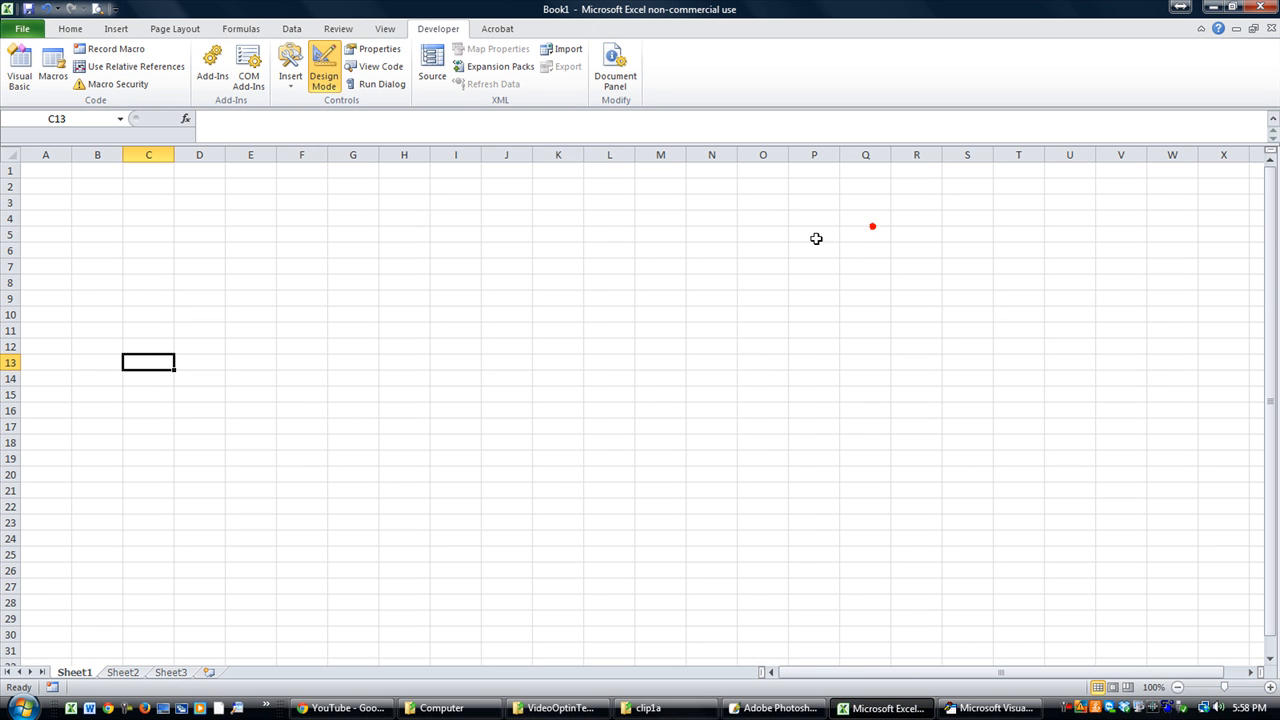
pyautogui.click(506, 314)
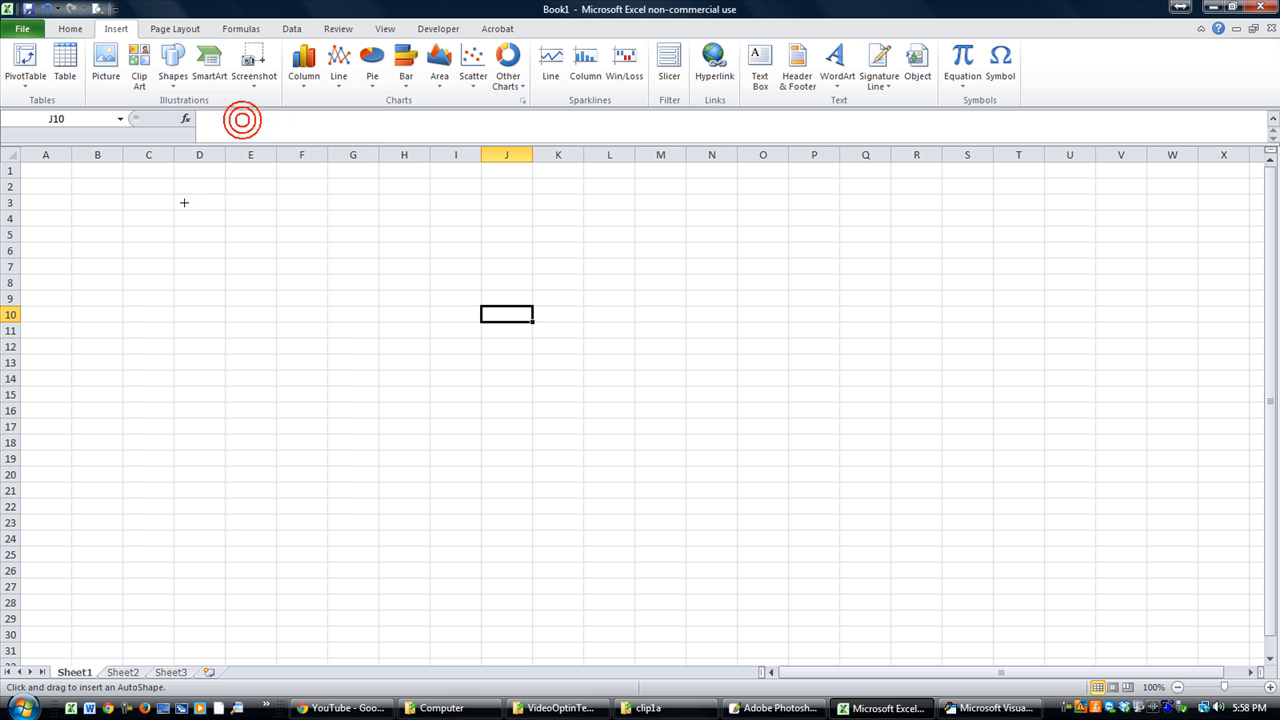
pyautogui.moveTo(120, 200); pyautogui.dragTo(382, 340)
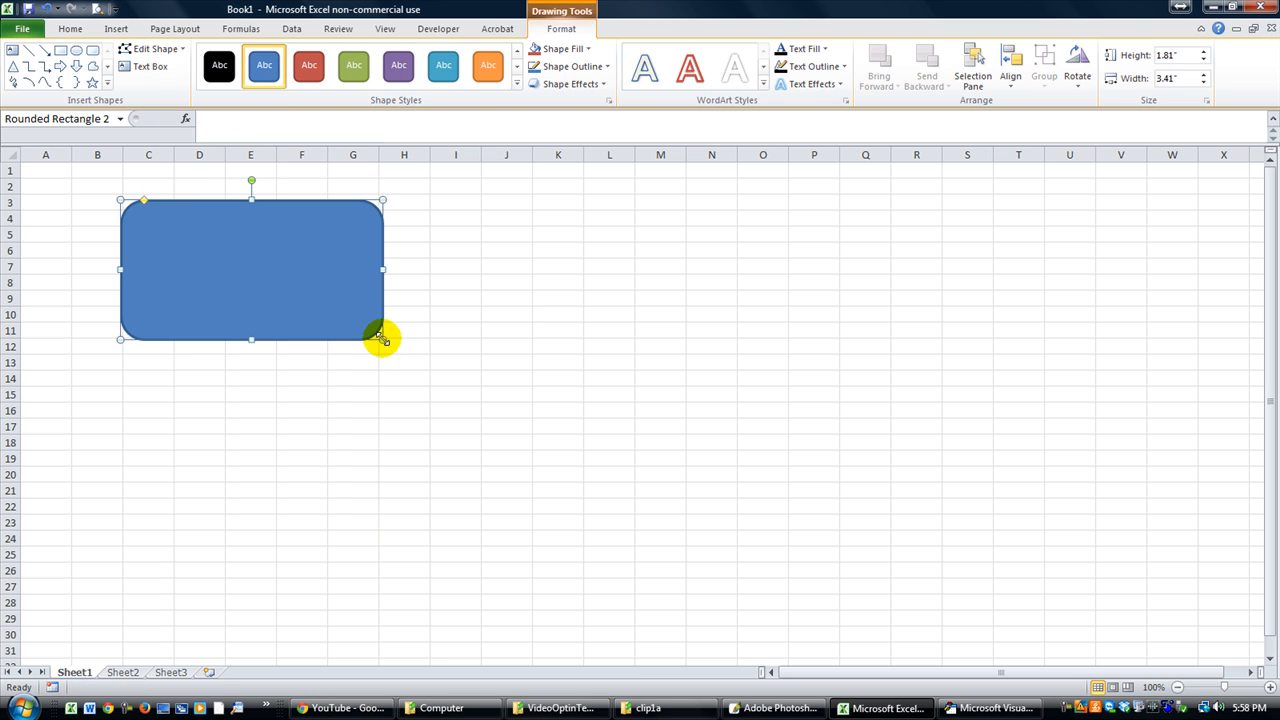
pyautogui.click(455, 266)
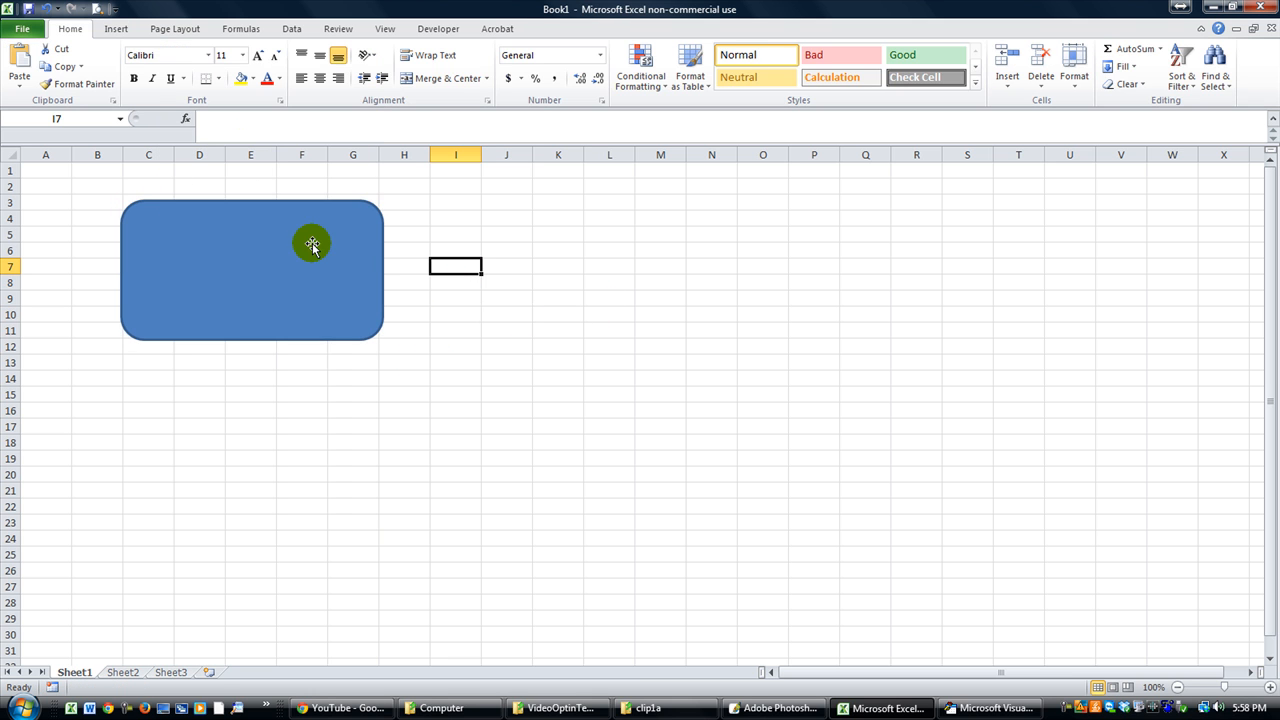
pyautogui.click(97, 362)
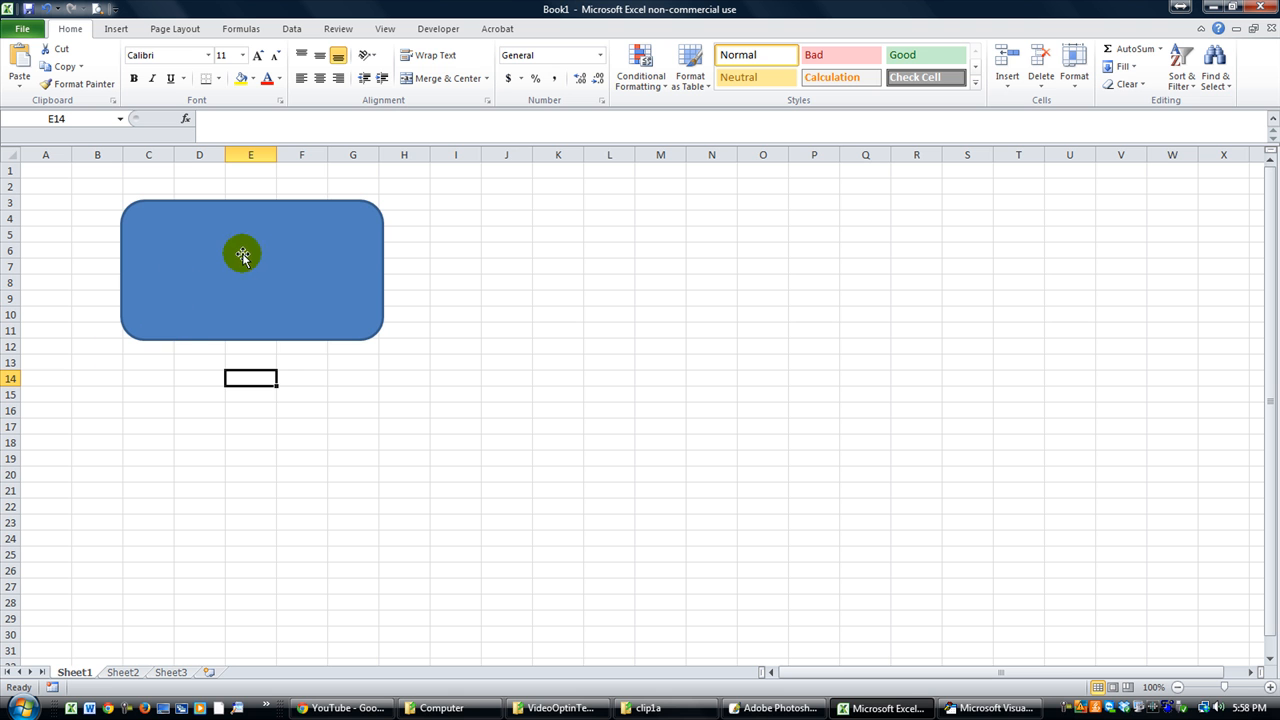
pyautogui.click(242, 254)
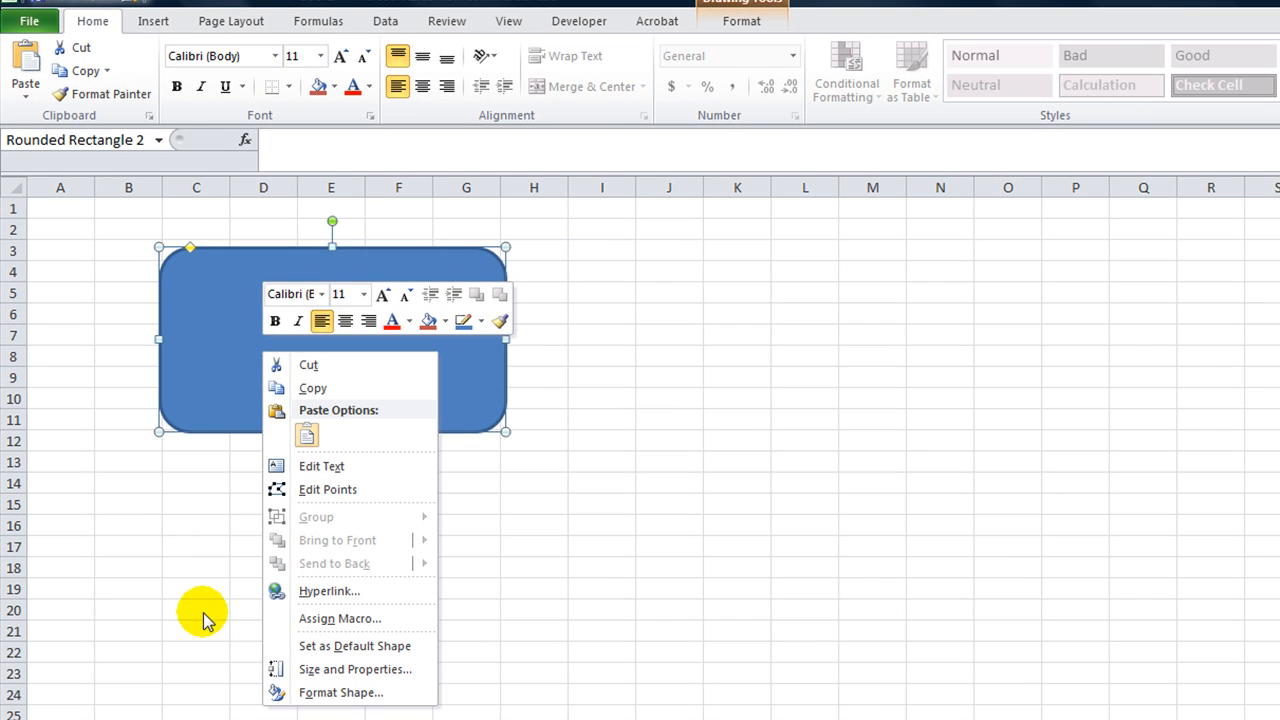
pyautogui.moveTo(340, 618)
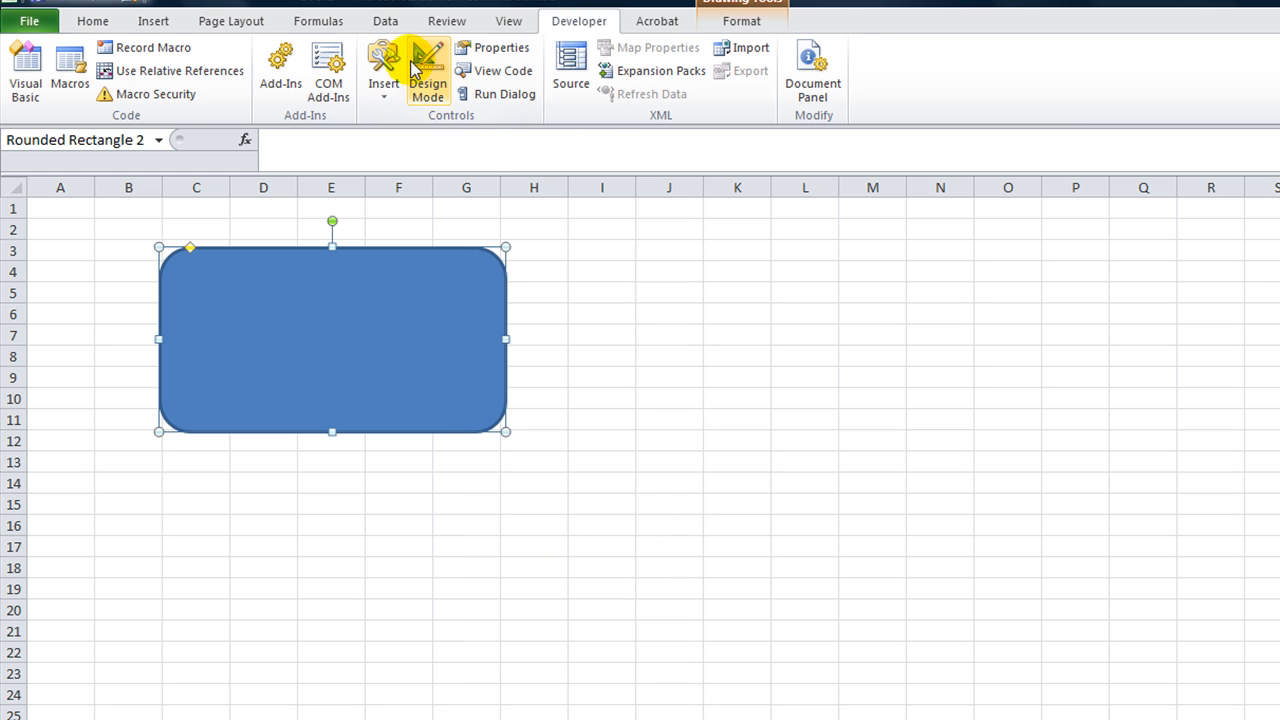
pyautogui.click(383, 70)
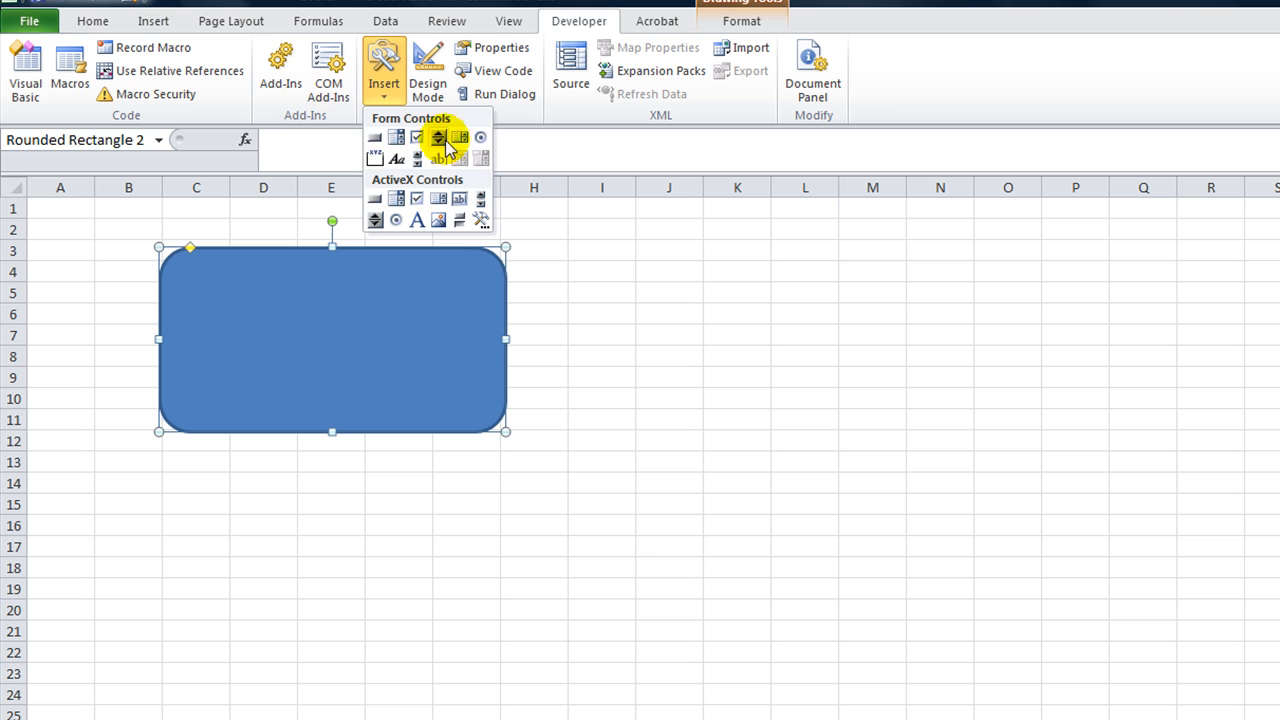
pyautogui.moveTo(375, 137)
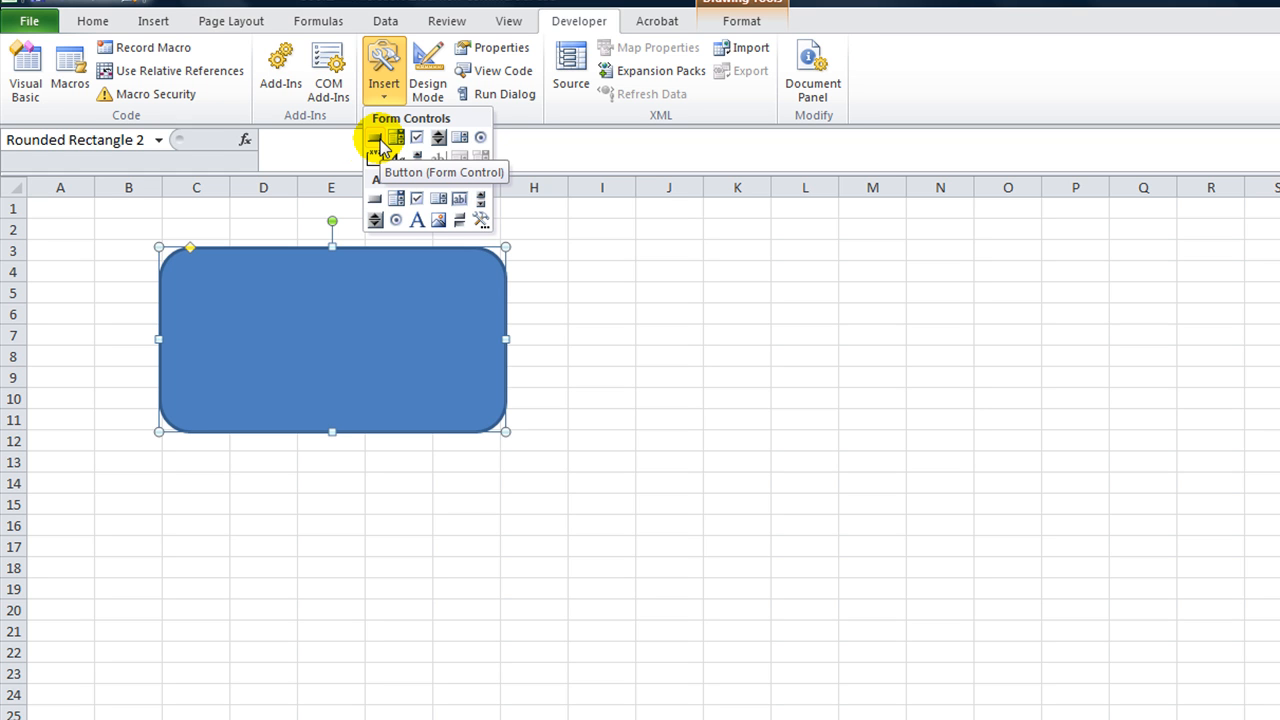
pyautogui.moveTo(393, 201)
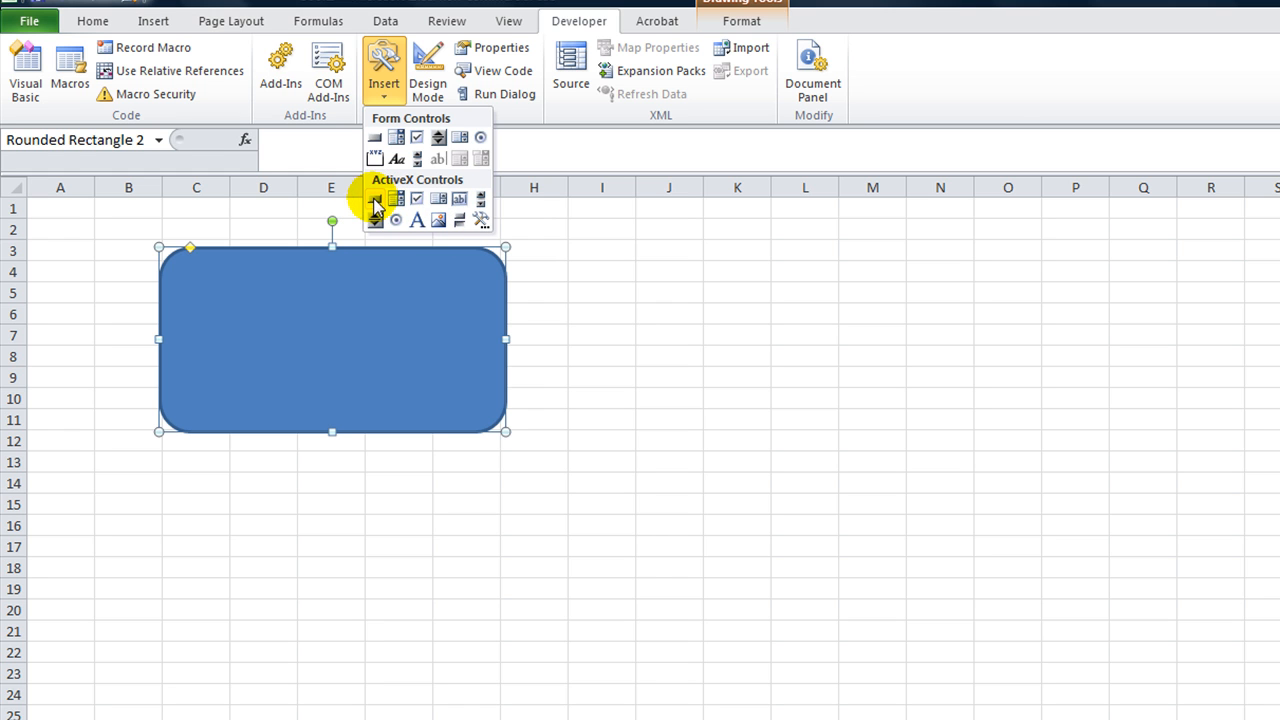
pyautogui.click(375, 210)
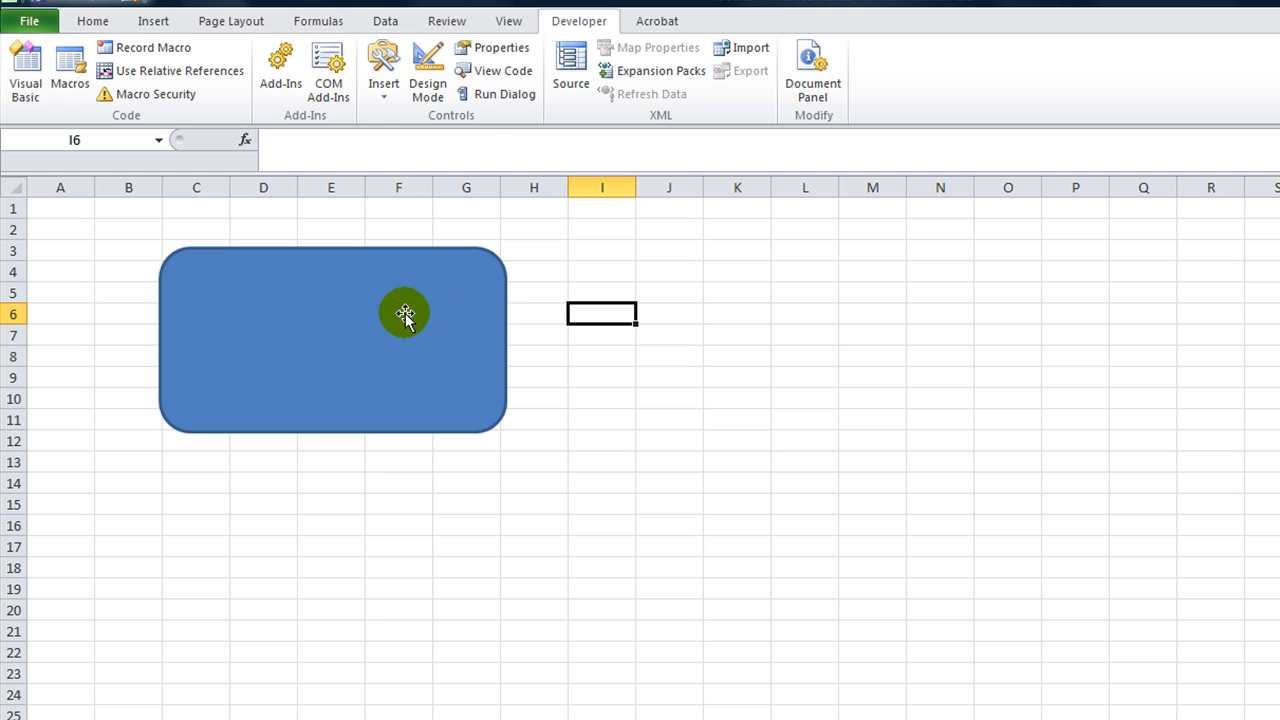
# Reopen the Developer list of insertable form and ActiveX controls.
pyautogui.click(384, 70)
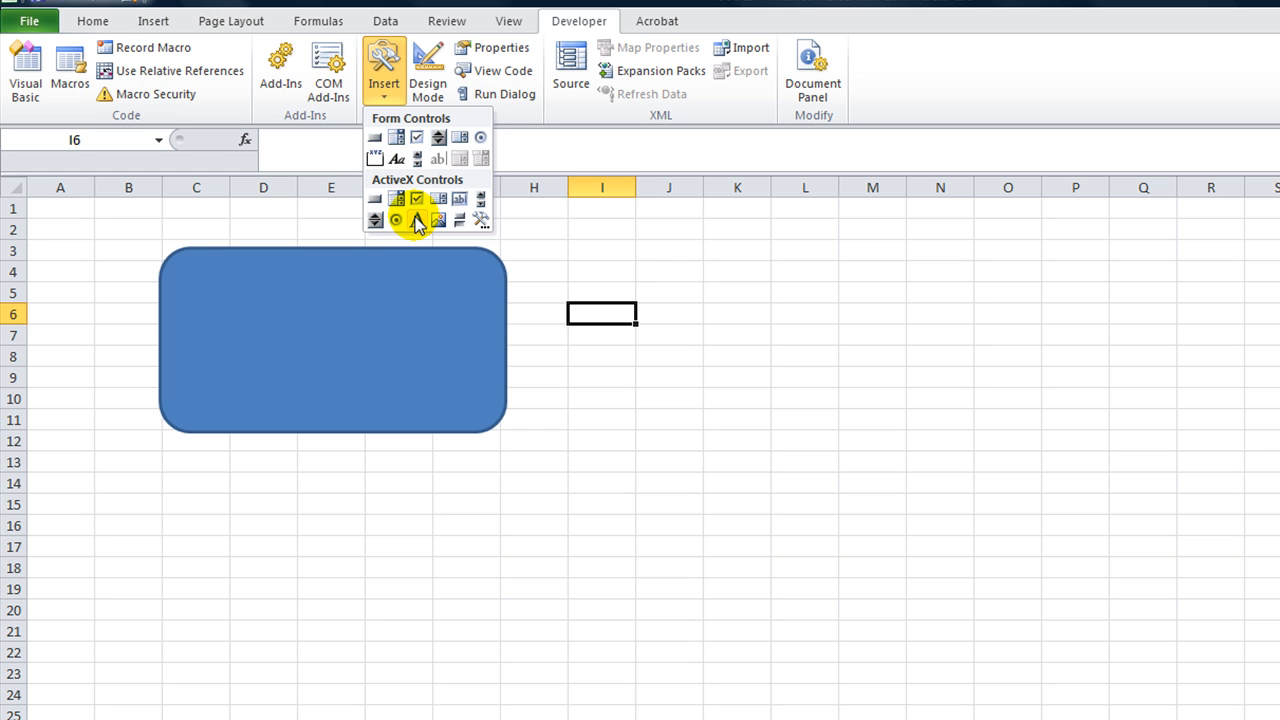
pyautogui.moveTo(417, 220)
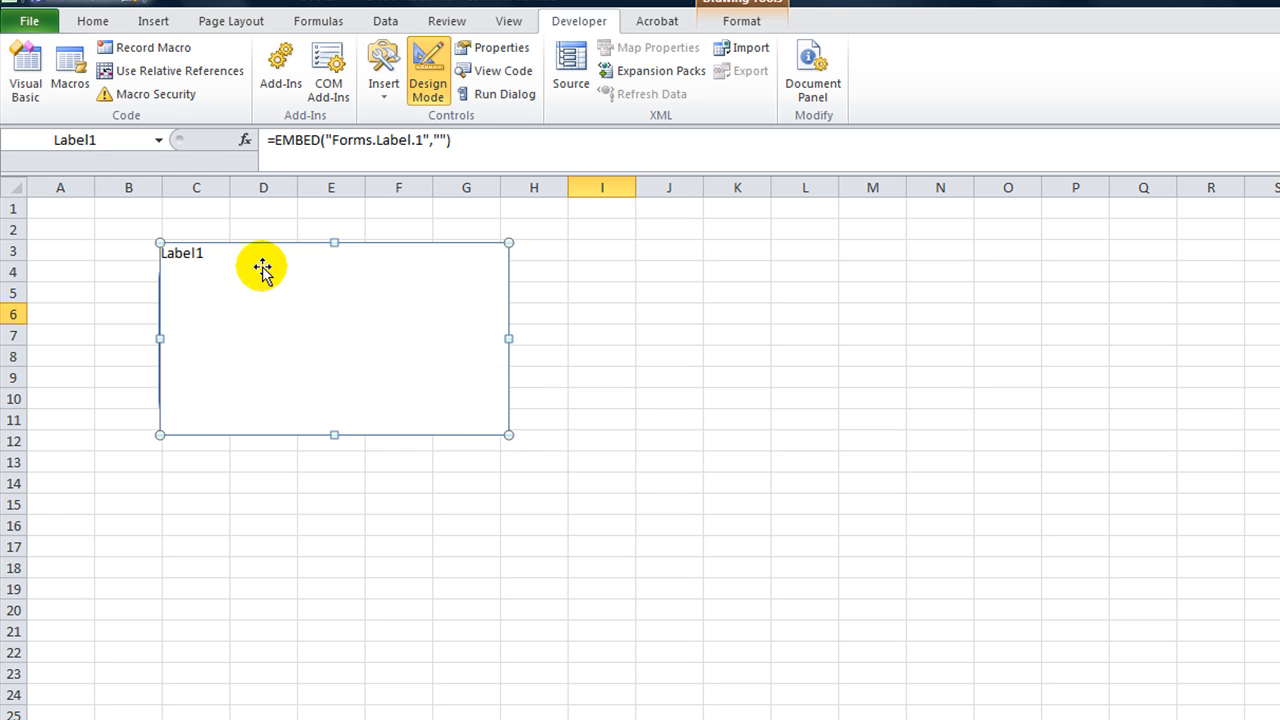
pyautogui.moveTo(456, 333)
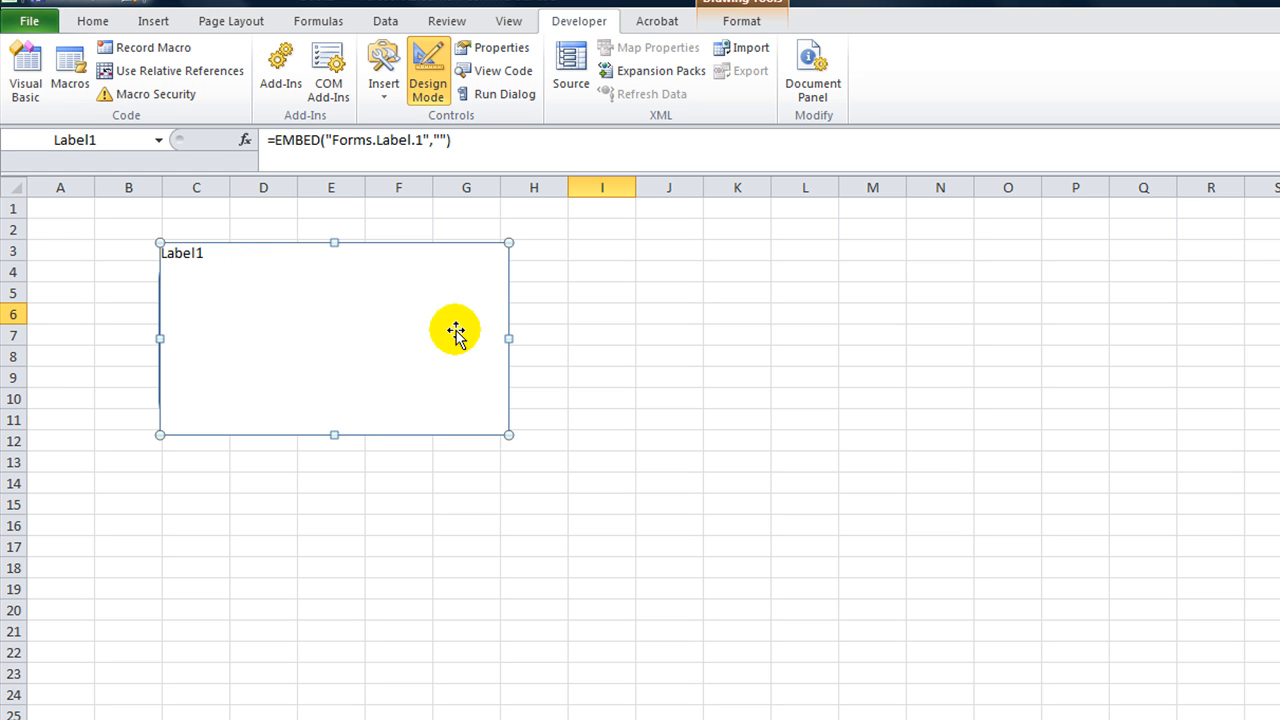
pyautogui.moveTo(197, 343)
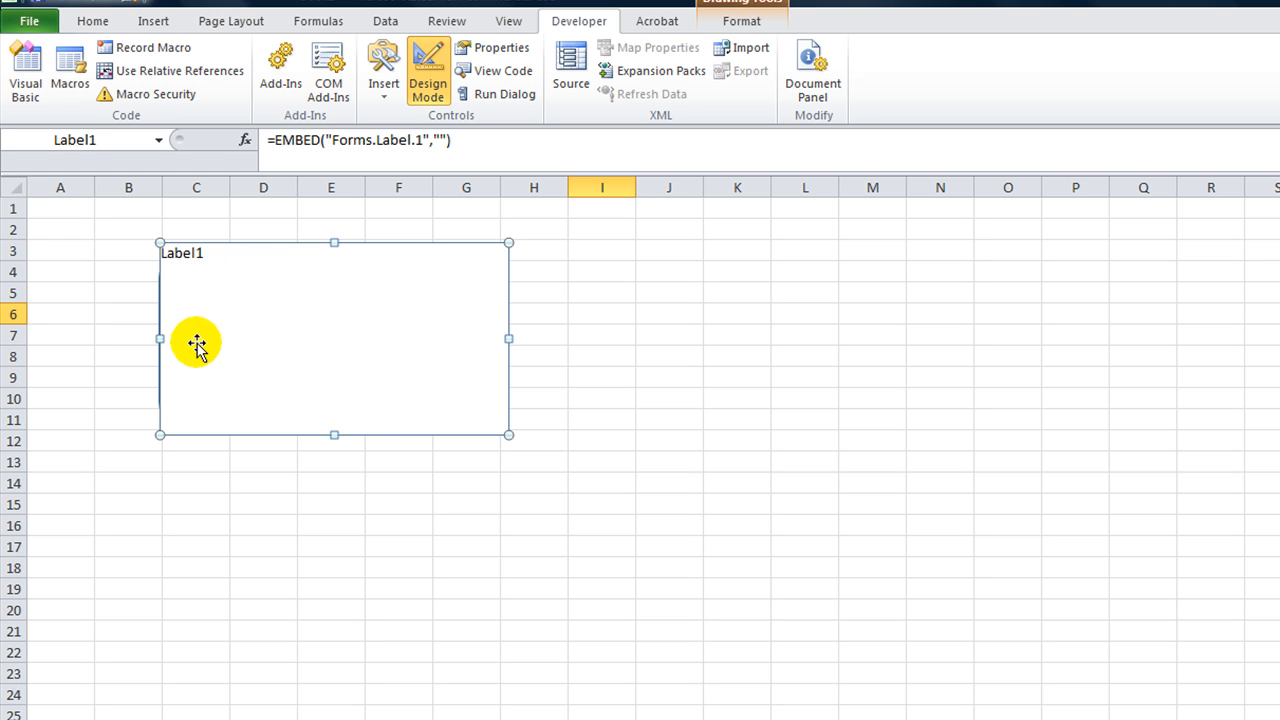
# Set Label1's BackStyle to fmBackStyleTransparent and edit its Caption in Properties.
pyautogui.click(503, 47)
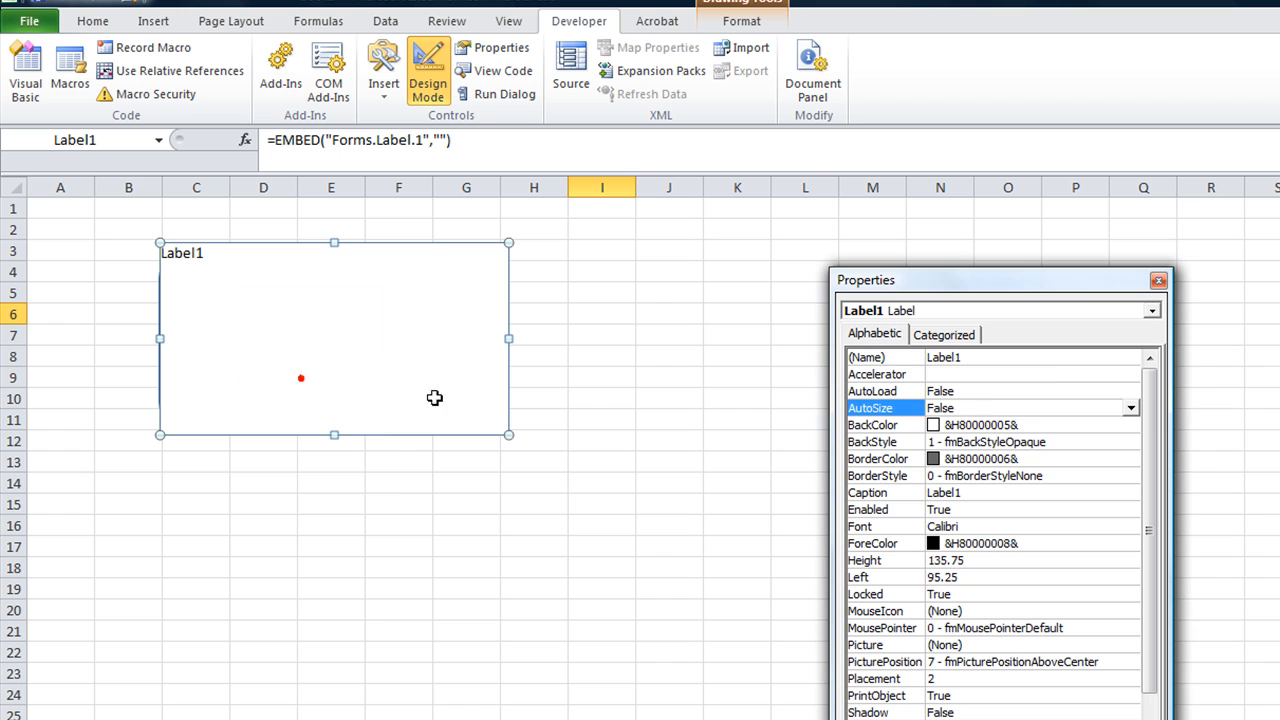
pyautogui.moveTo(388, 283)
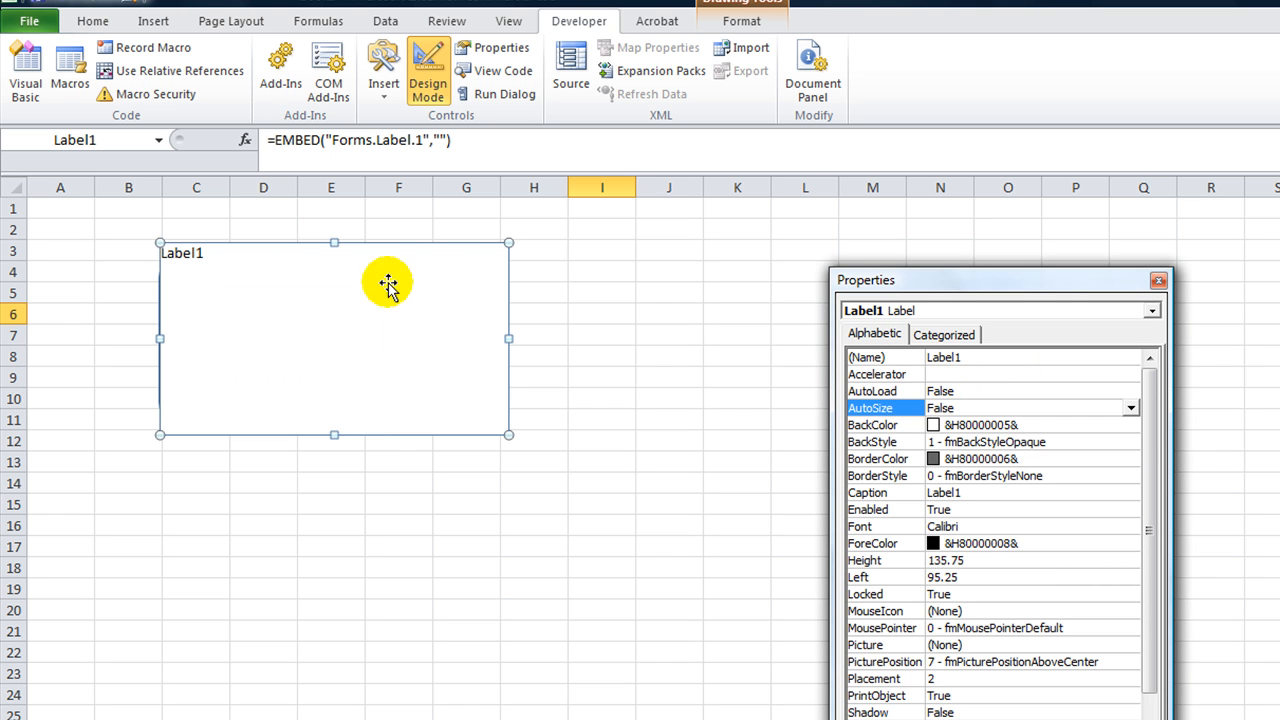
pyautogui.click(980, 492)
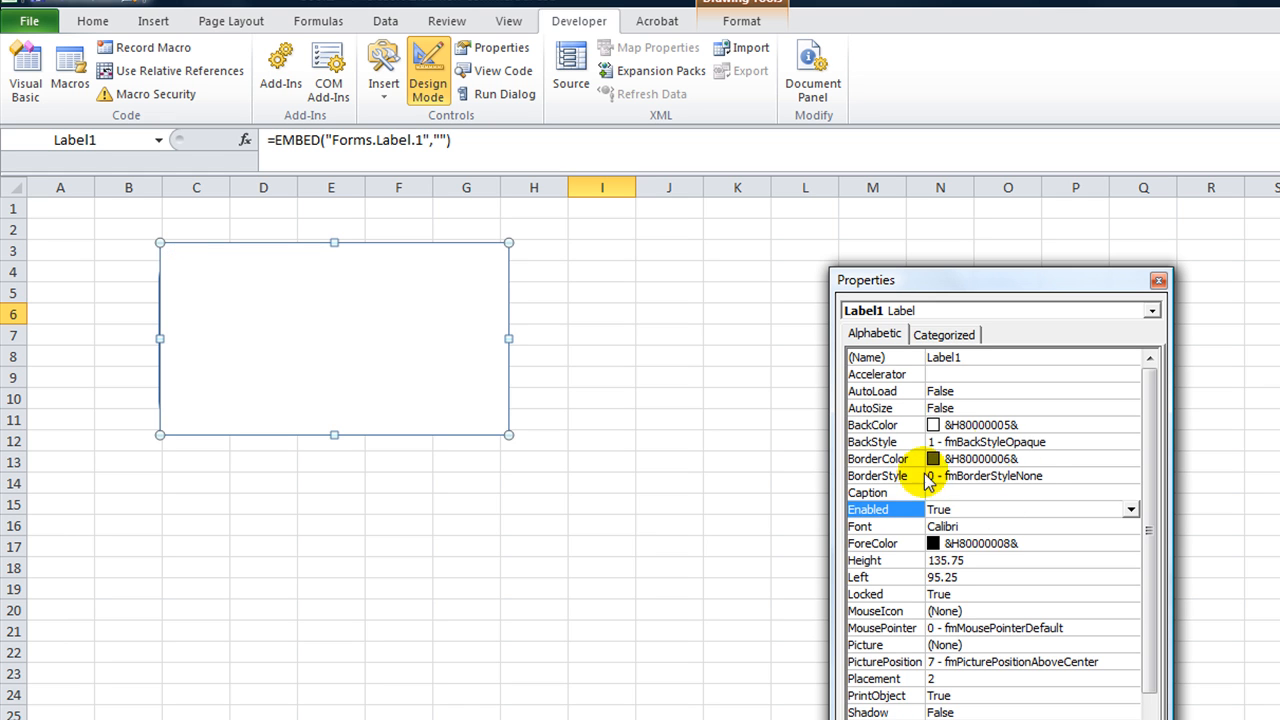
pyautogui.click(872, 442)
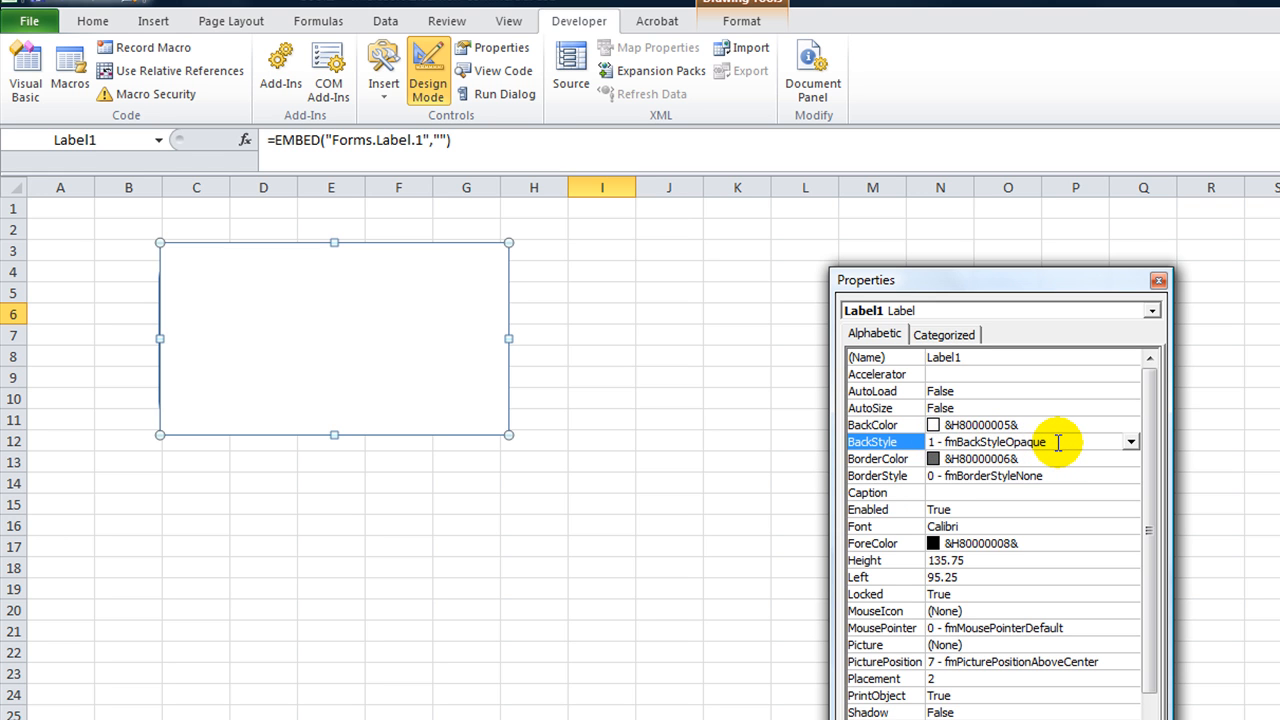
pyautogui.click(1131, 442)
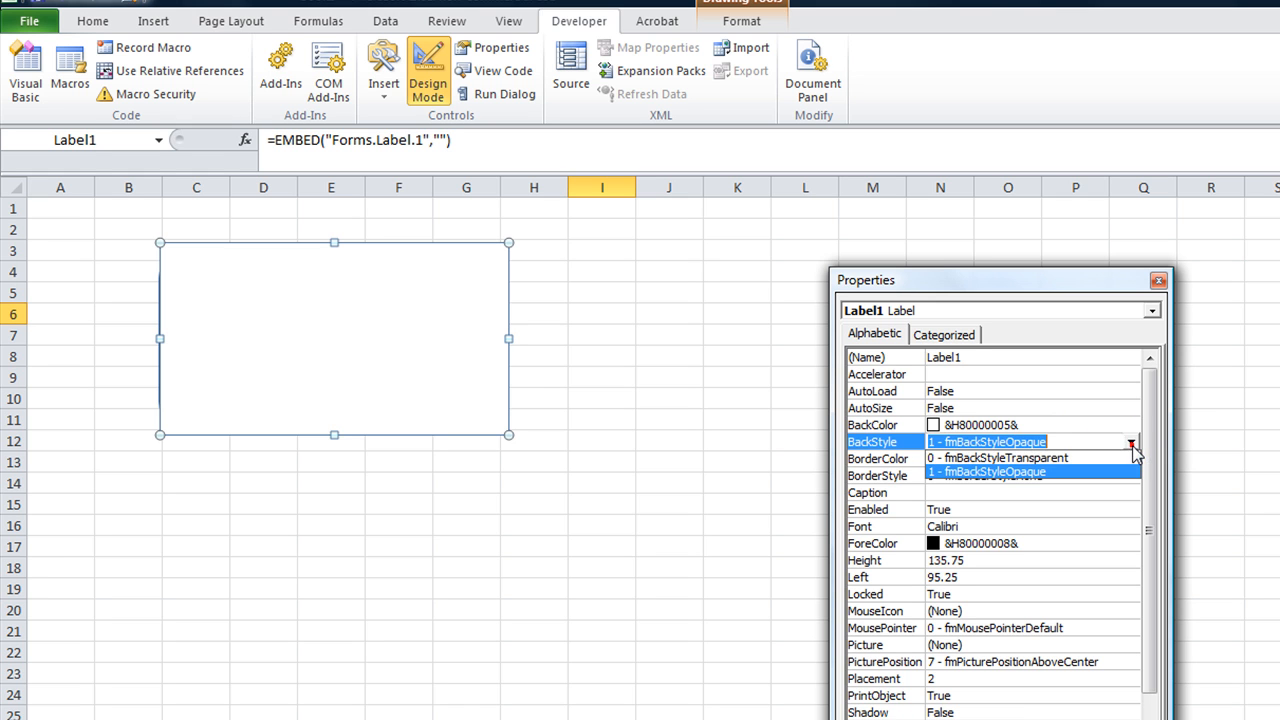
pyautogui.click(997, 457)
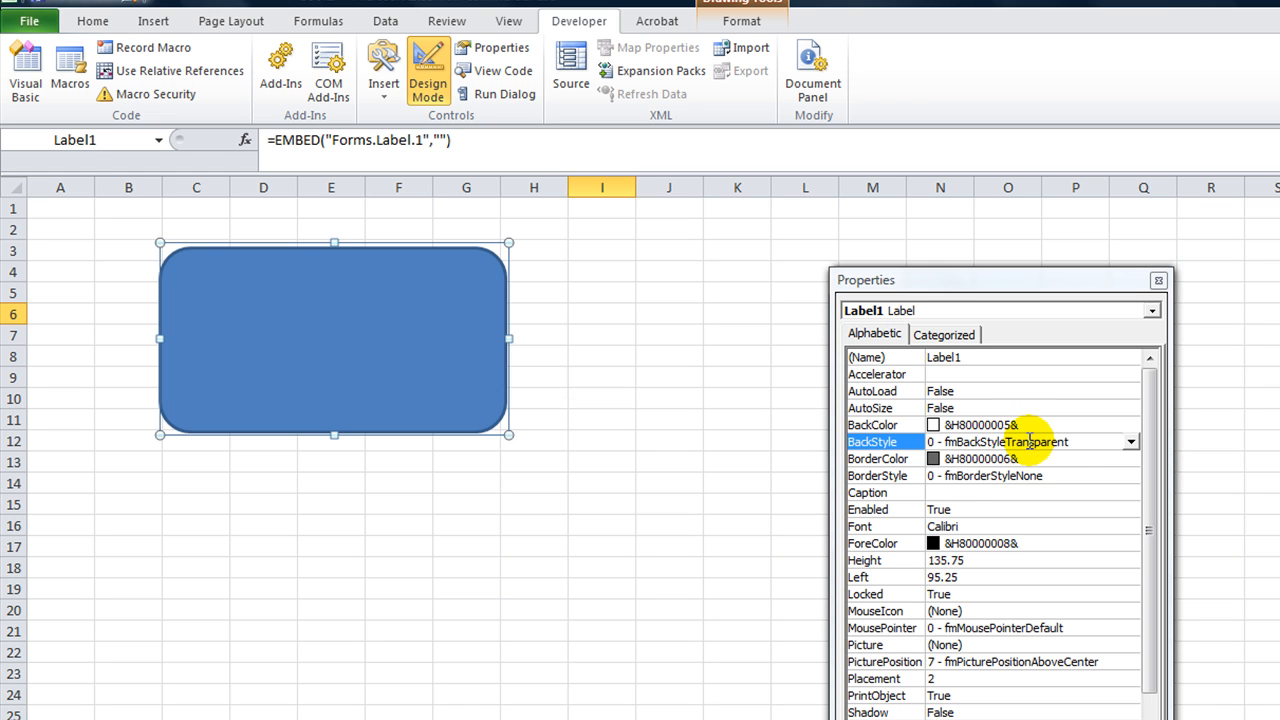
pyautogui.click(968, 492)
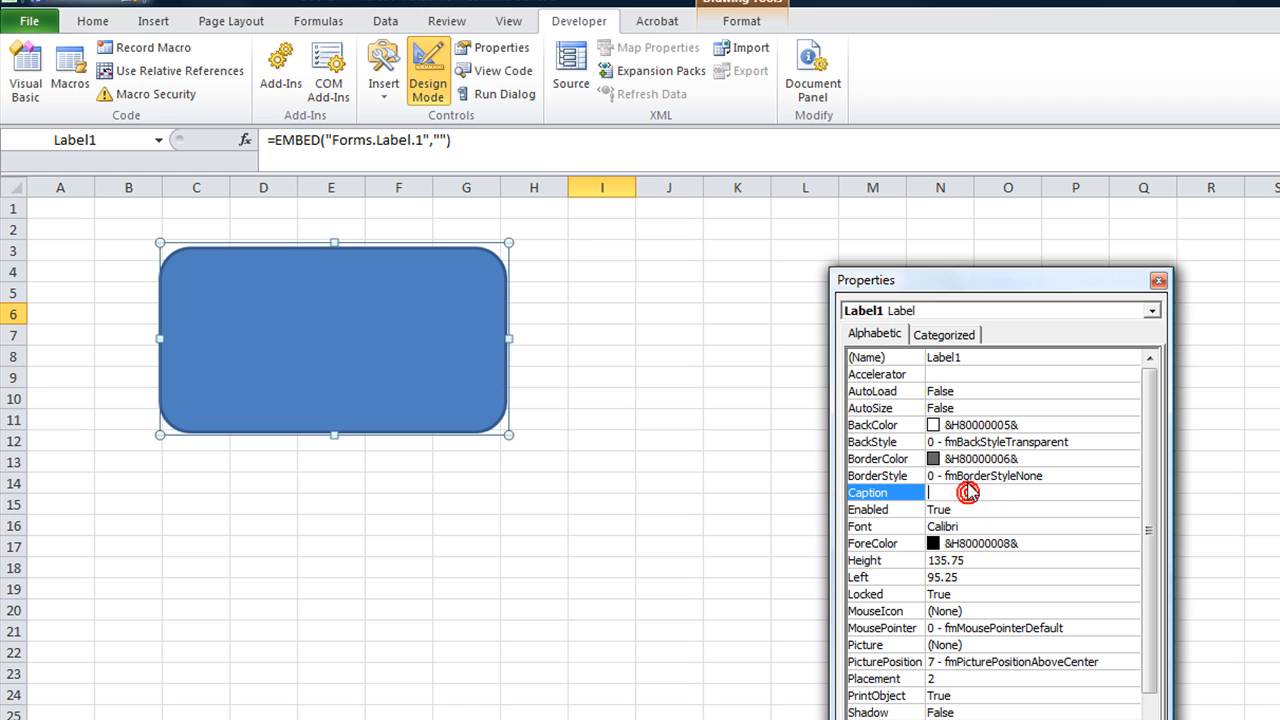
pyautogui.write('slkdjflkel')
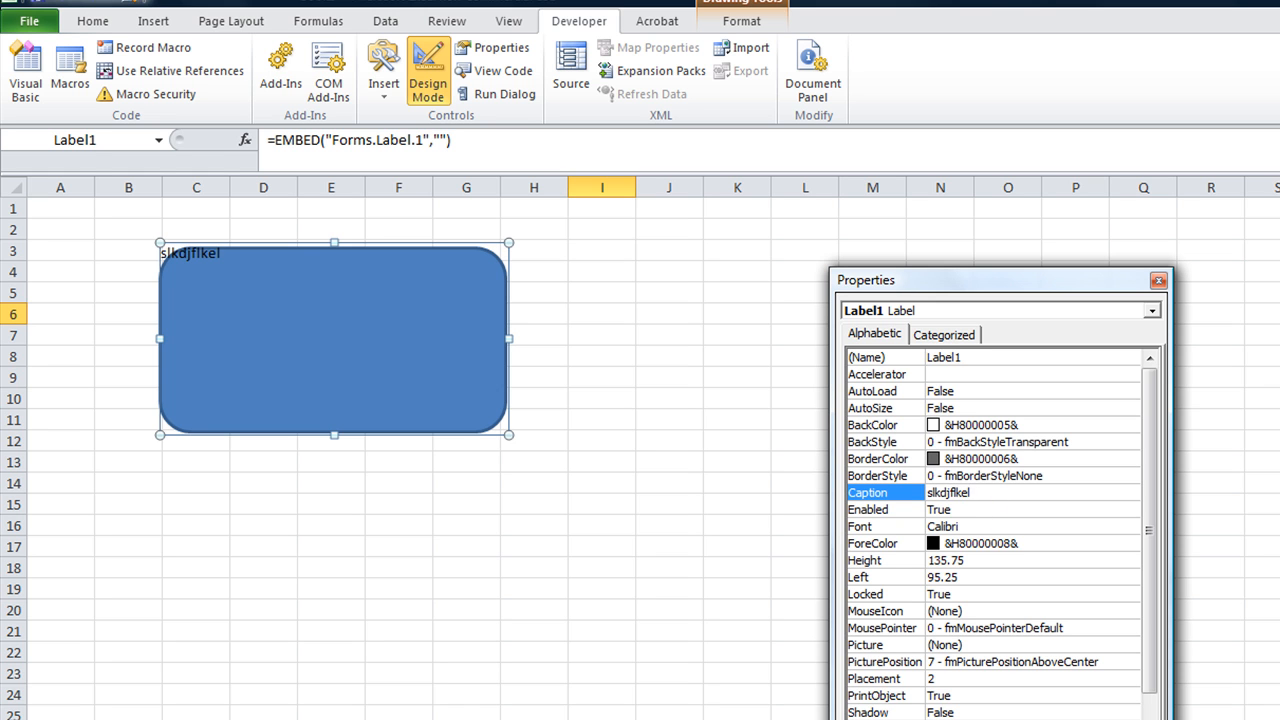
pyautogui.moveTo(1005, 521)
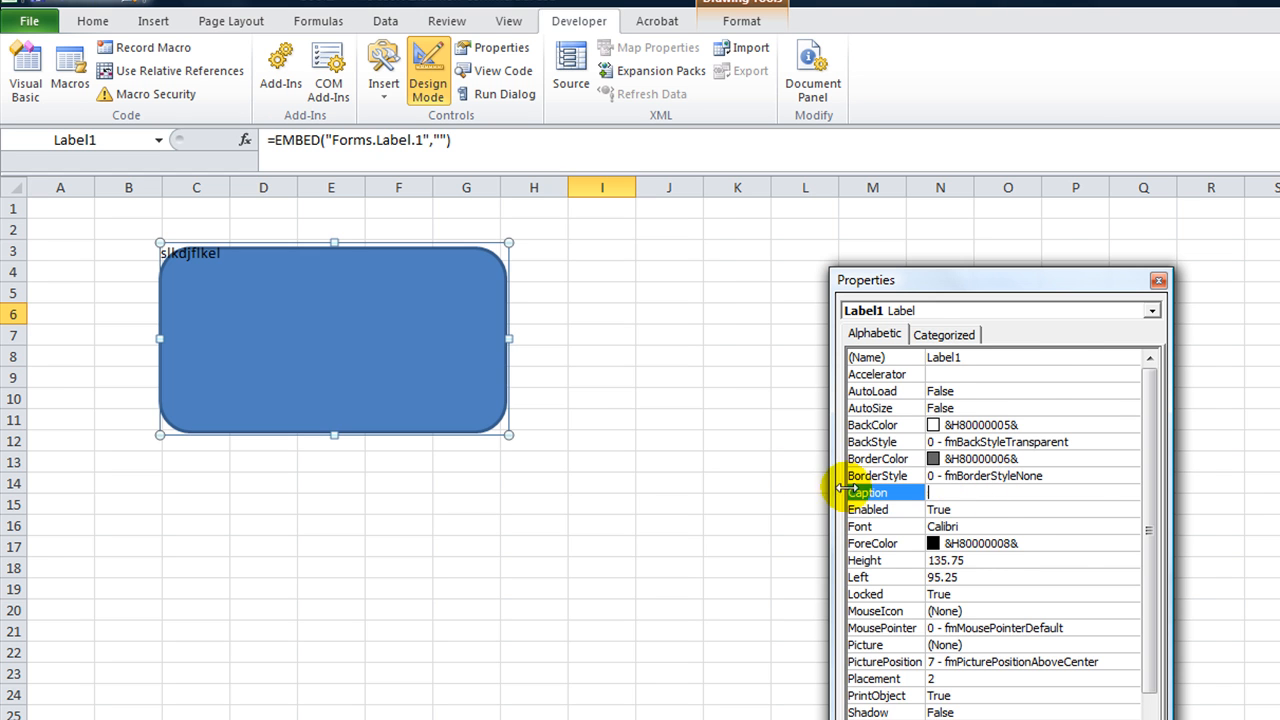
# Return to the sheet and double-click the label to open its code.
pyautogui.click(533, 630)
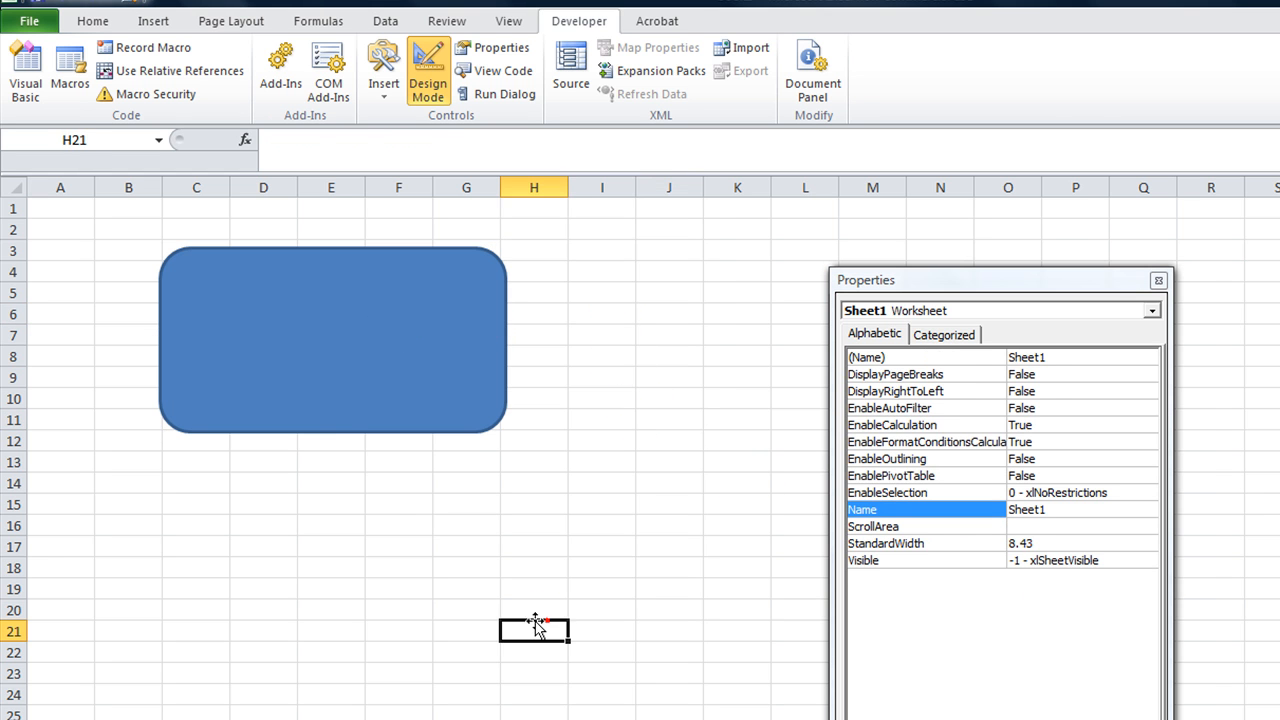
pyautogui.click(237, 325)
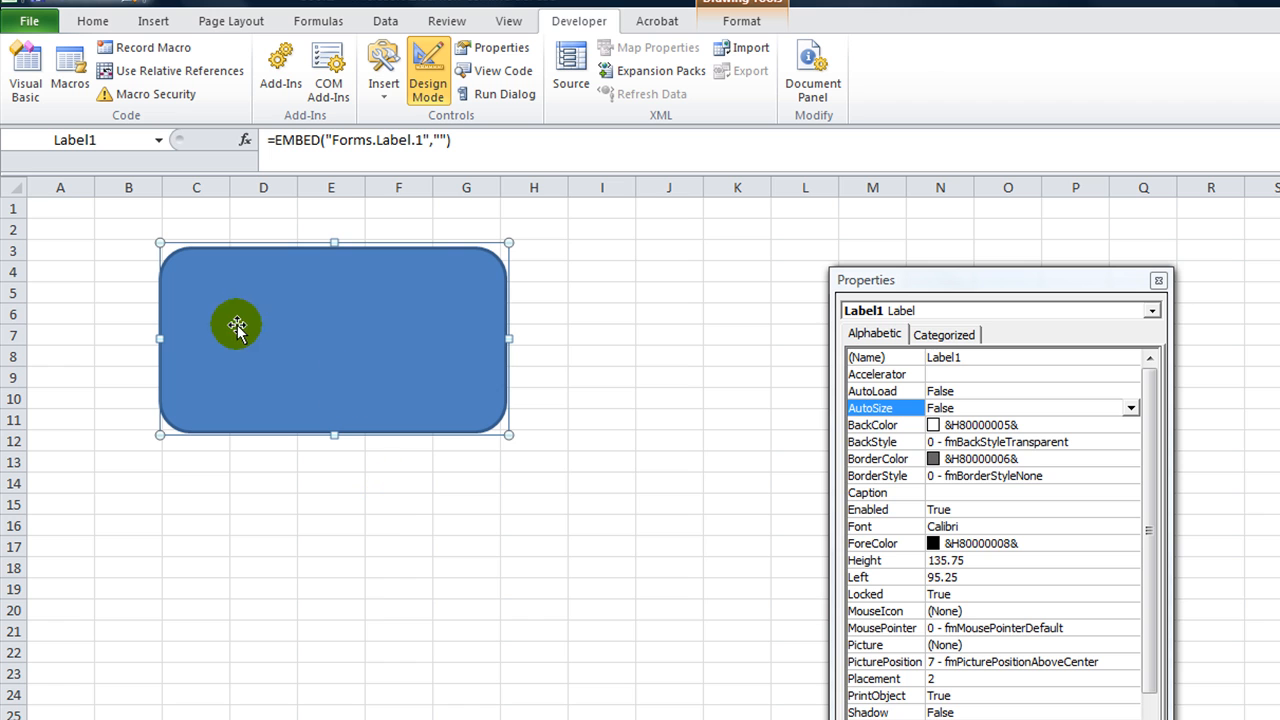
pyautogui.moveTo(763, 526)
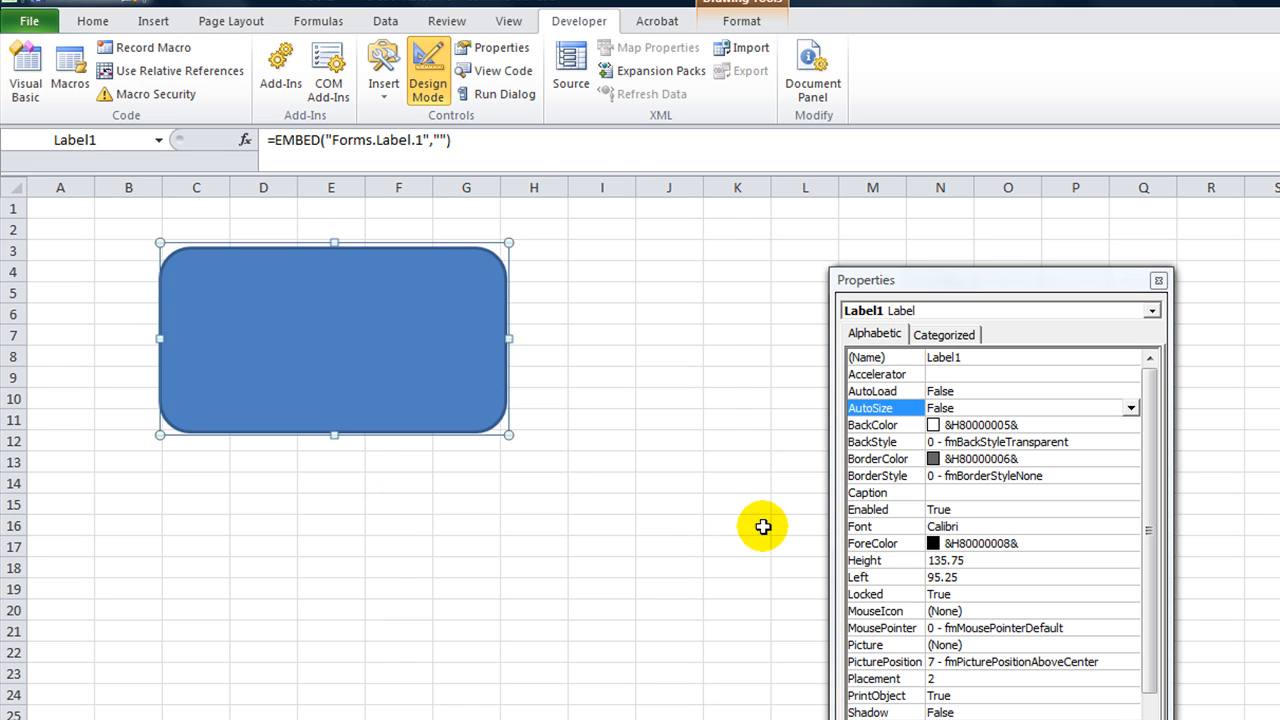
pyautogui.moveTo(363, 288)
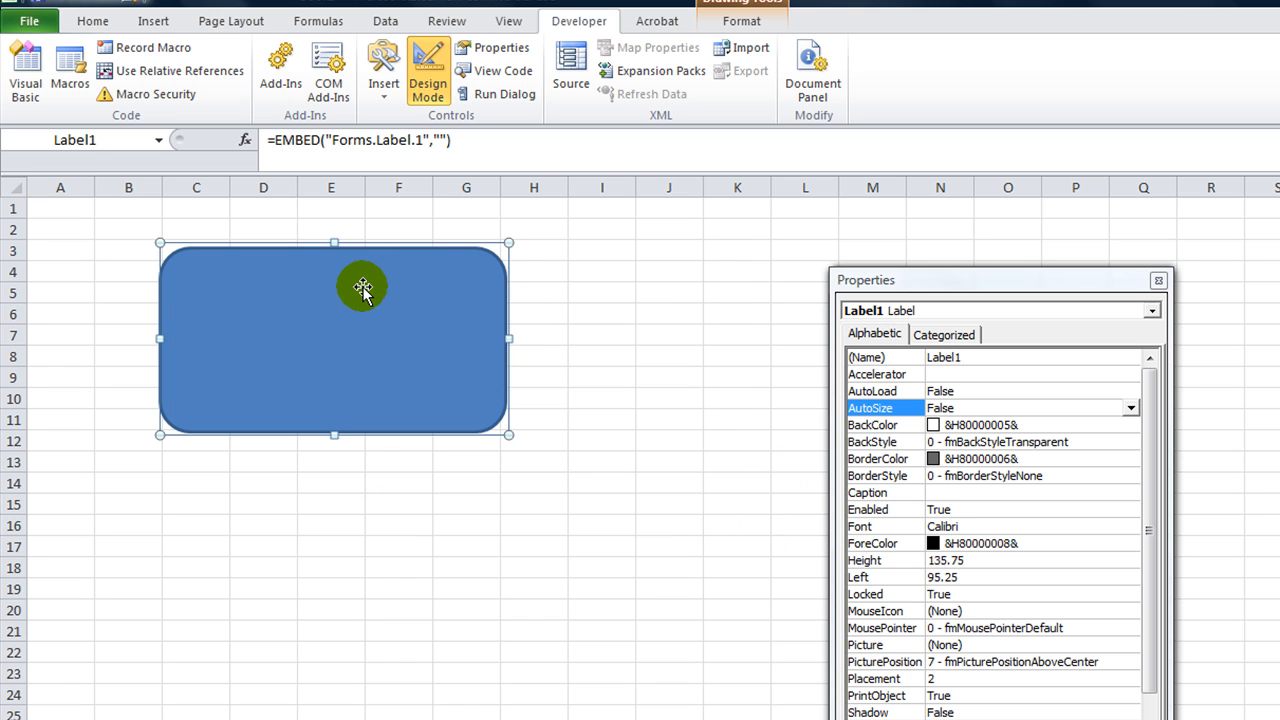
pyautogui.click(601, 398)
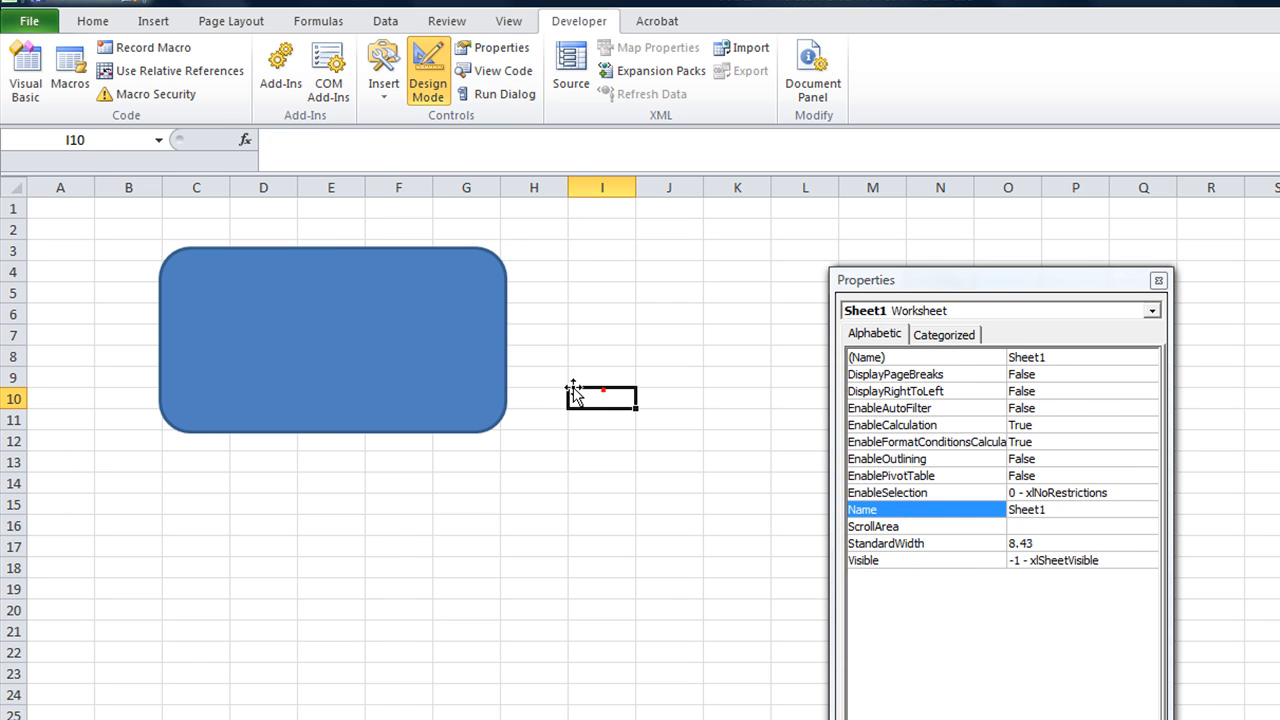
pyautogui.doubleClick(333, 340)
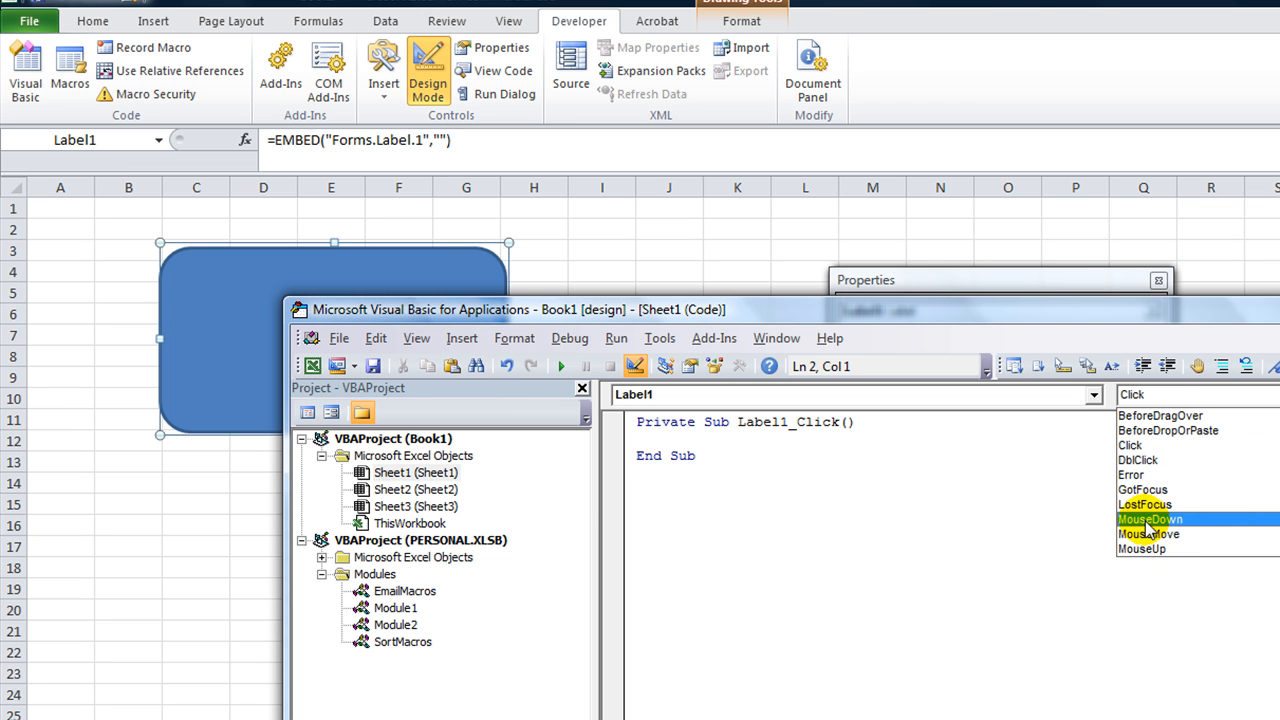
# Switch to Label1's MouseMove procedure and enter msgbox "Have a Great Day!".
pyautogui.click(1148, 533)
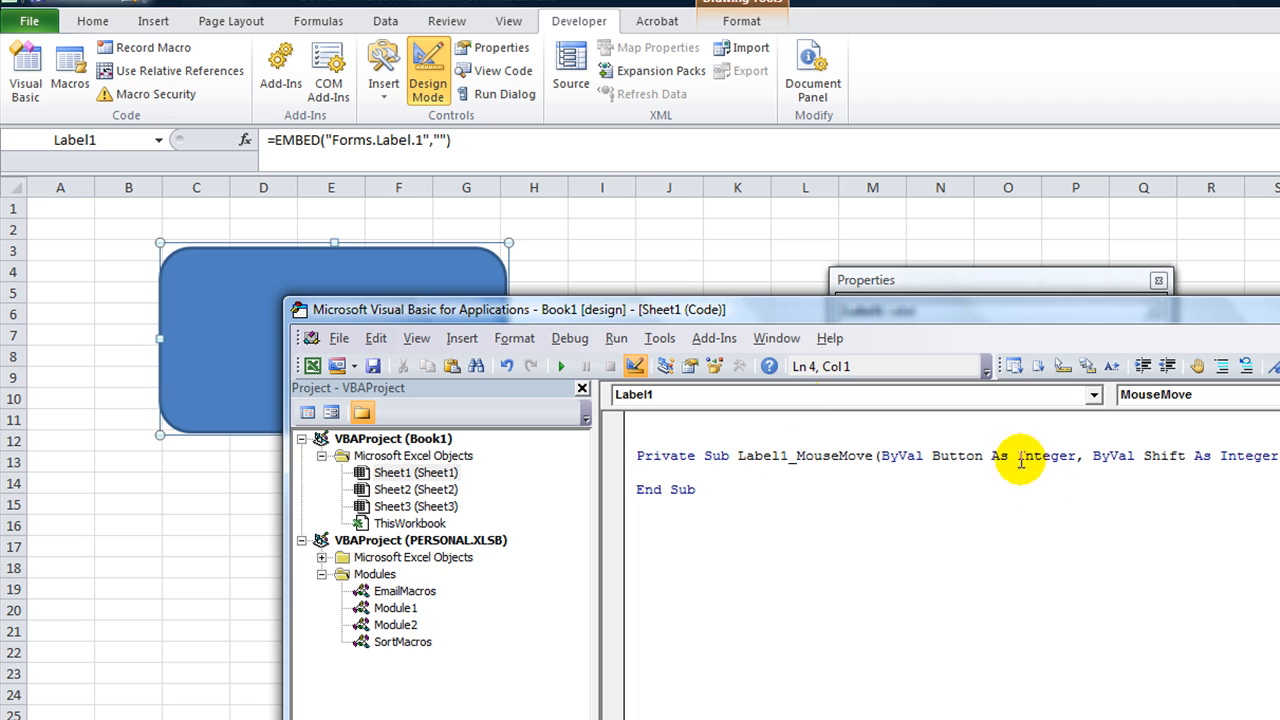
pyautogui.write('msgbox "')
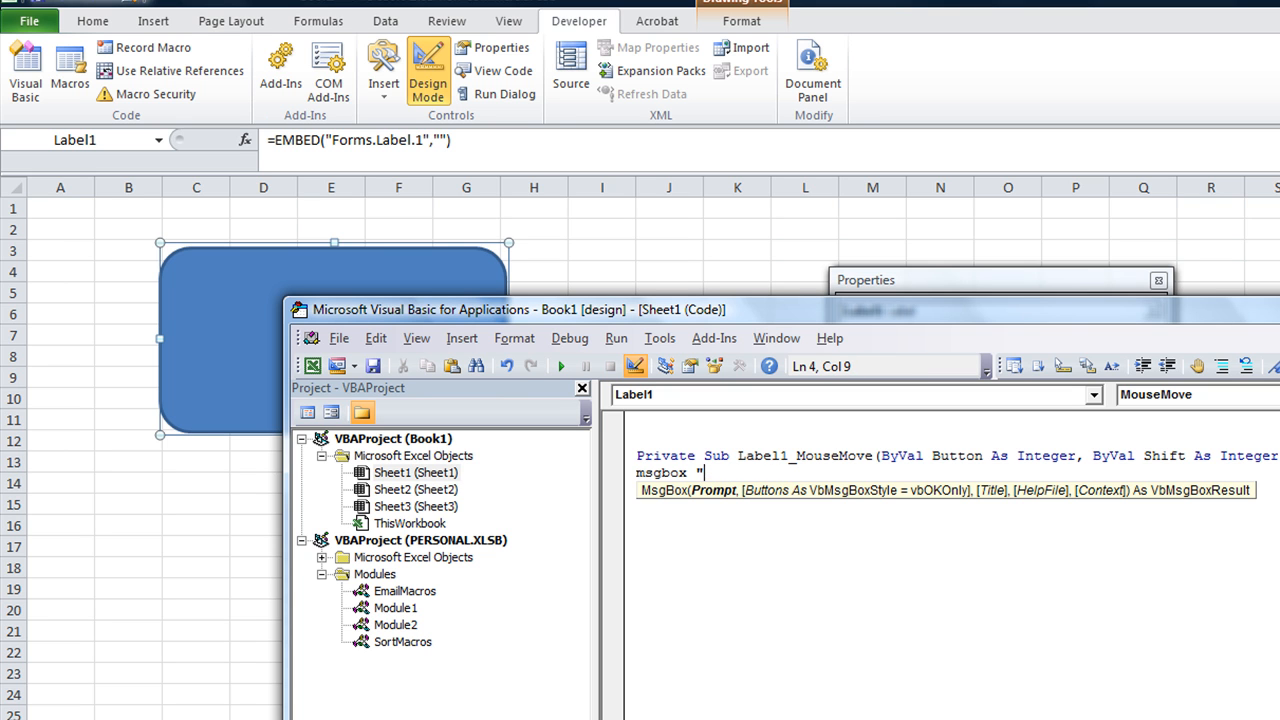
pyautogui.write('Have a Great')
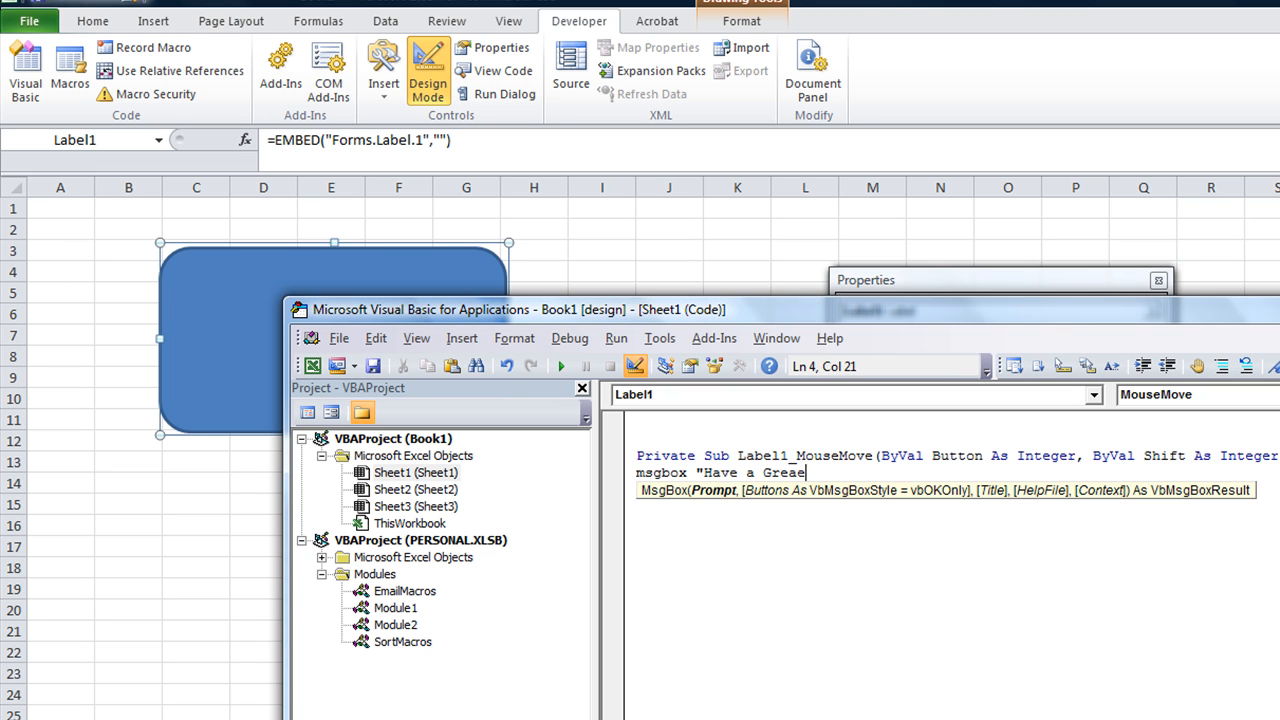
pyautogui.write('t Da')
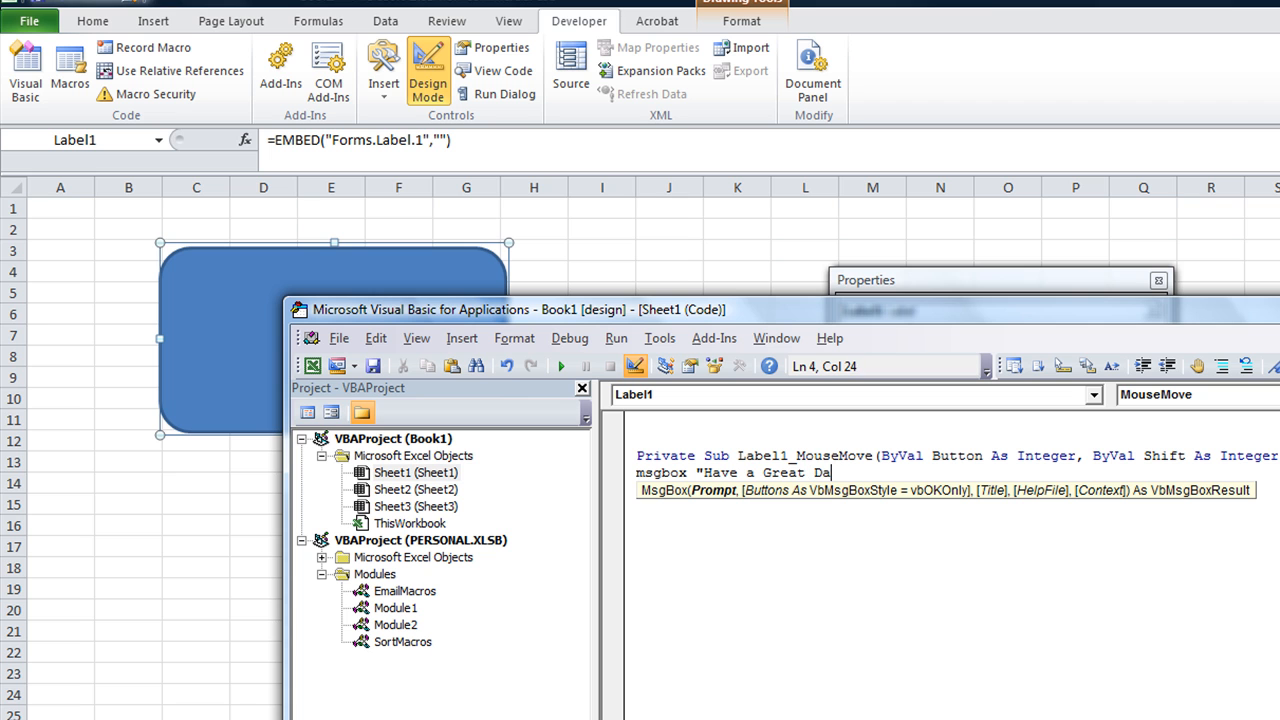
pyautogui.write('y!"')
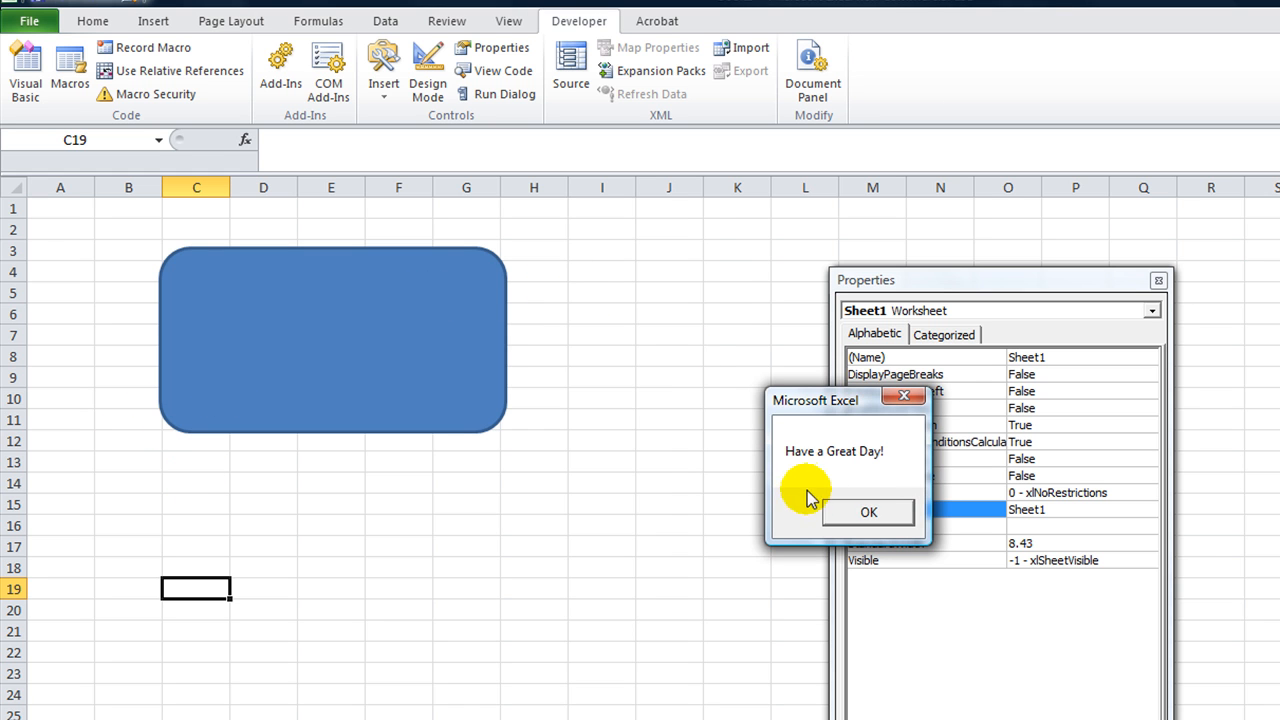
# Hover over the blue shape and dismiss the 'Have a Great Day!' message.
pyautogui.click(868, 511)
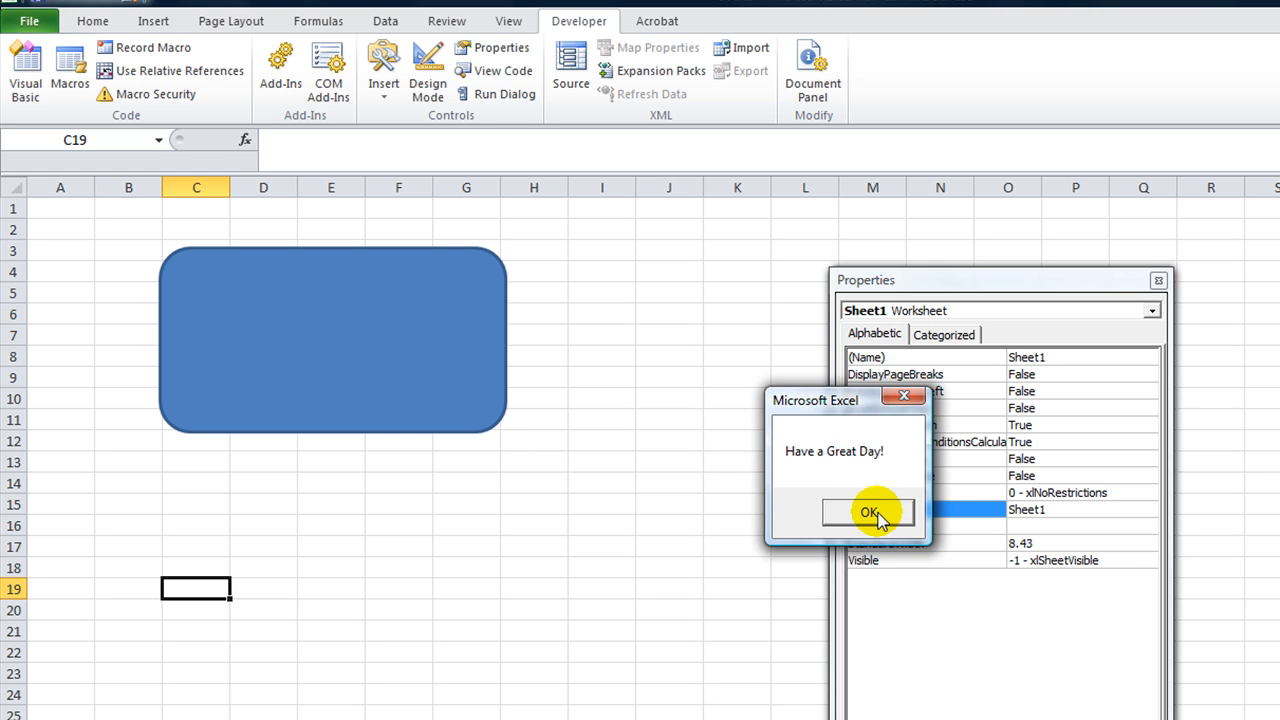
pyautogui.click(869, 512)
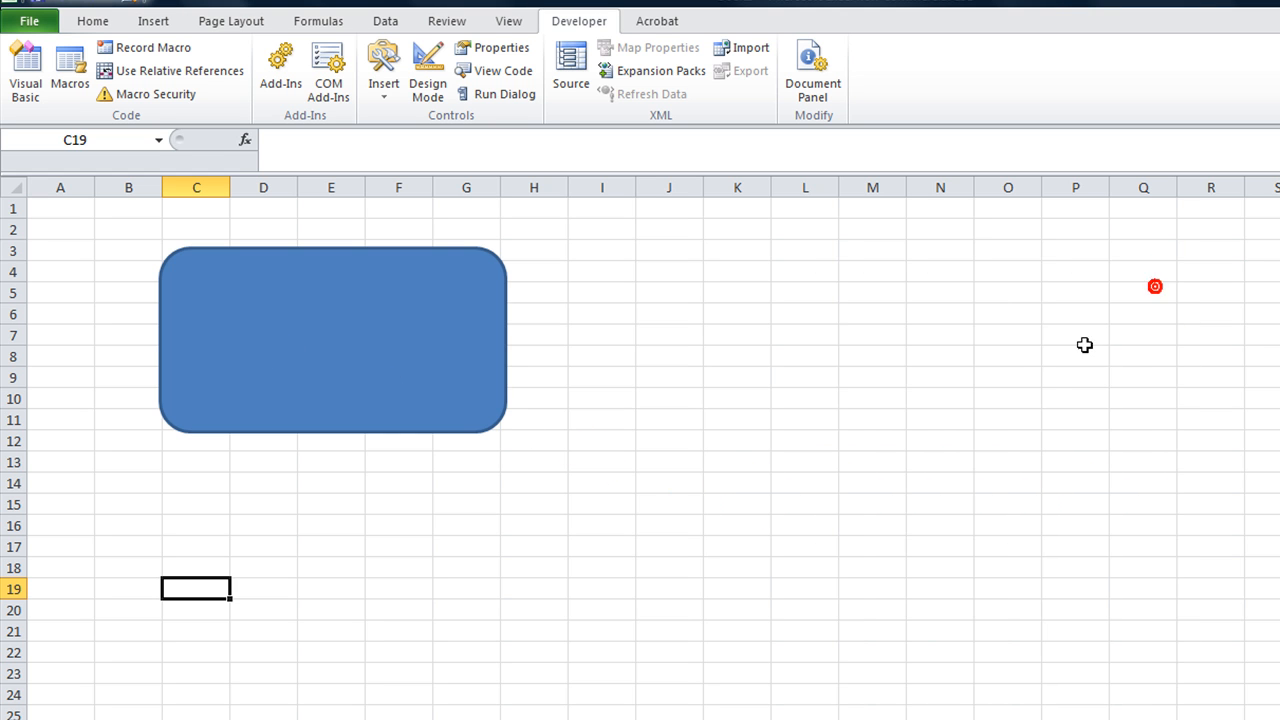
pyautogui.moveTo(345, 522)
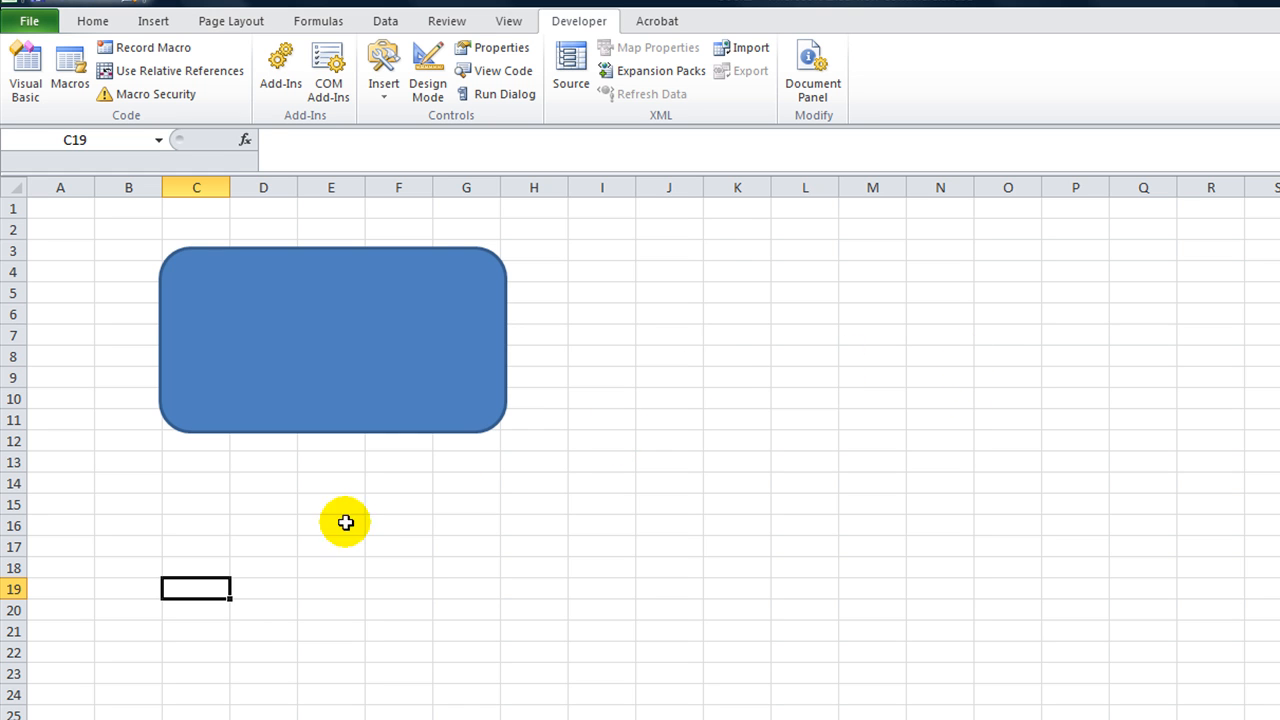
# Enter 'Hover over the blue Shape (secretly a Transparent label over it).' in D15.
pyautogui.write('Hove')
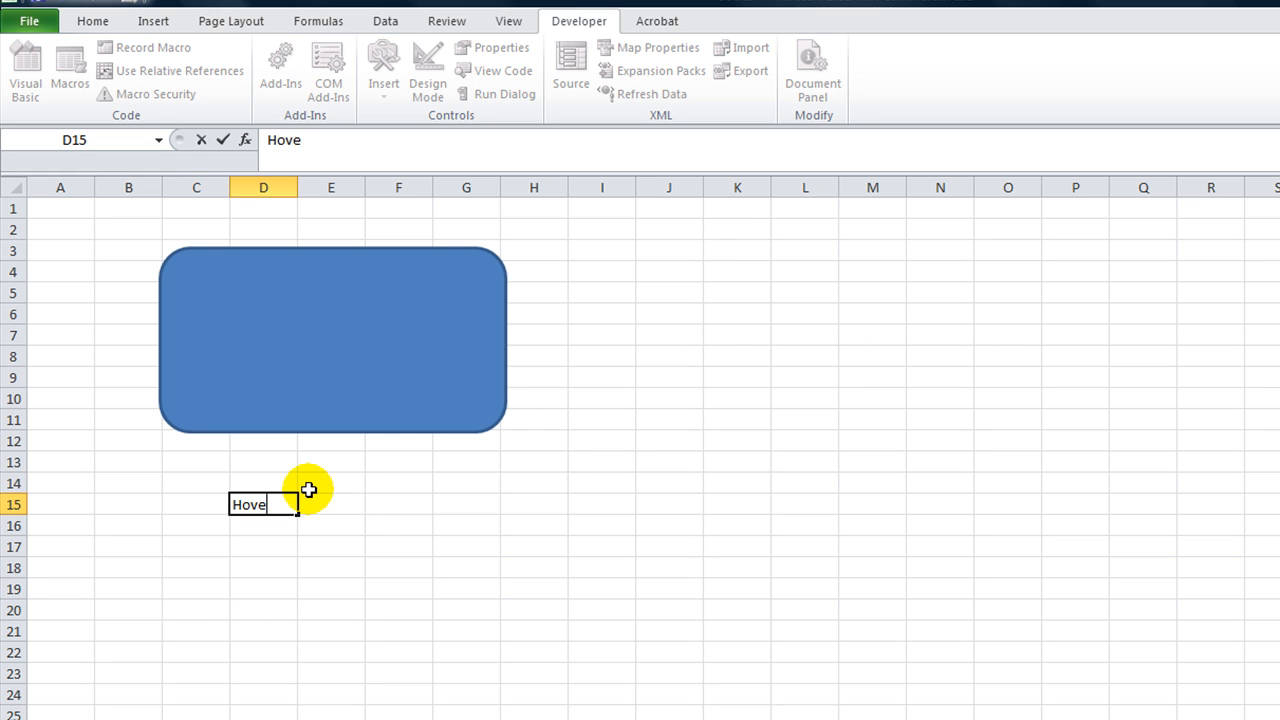
pyautogui.write('er')
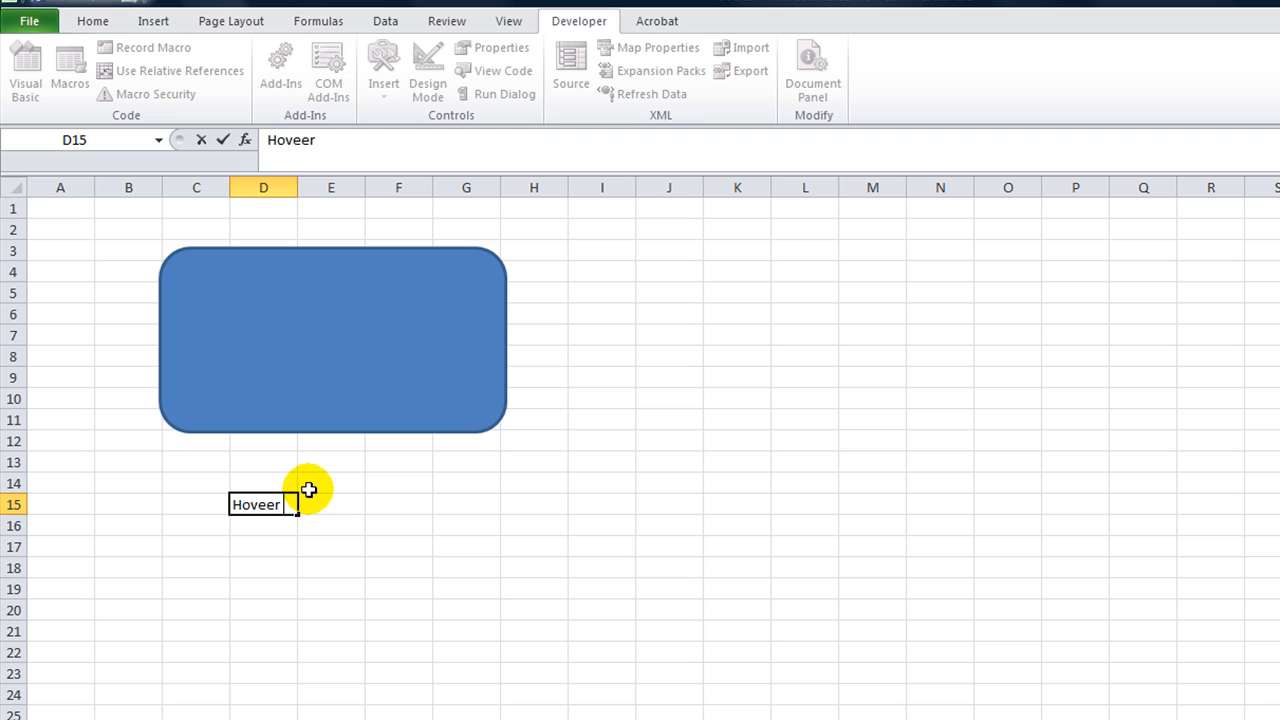
pyautogui.write('over')
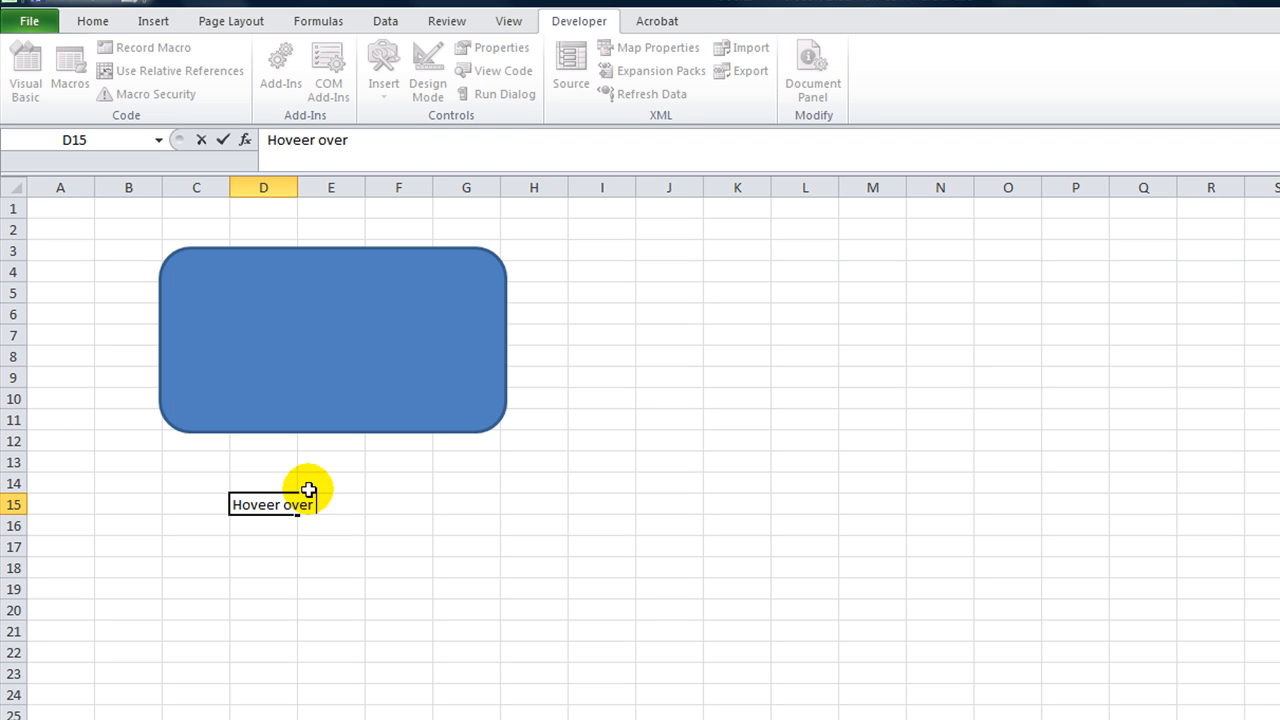
pyautogui.press('Backspace')
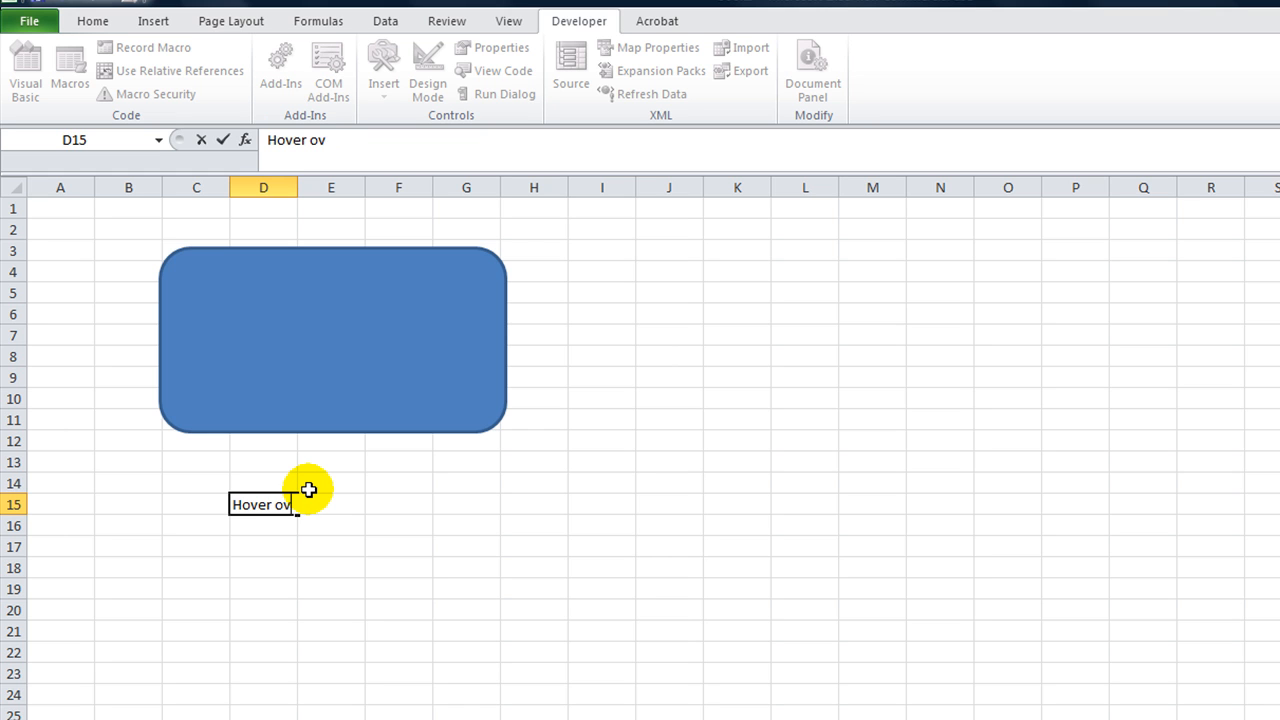
pyautogui.write('er the blue')
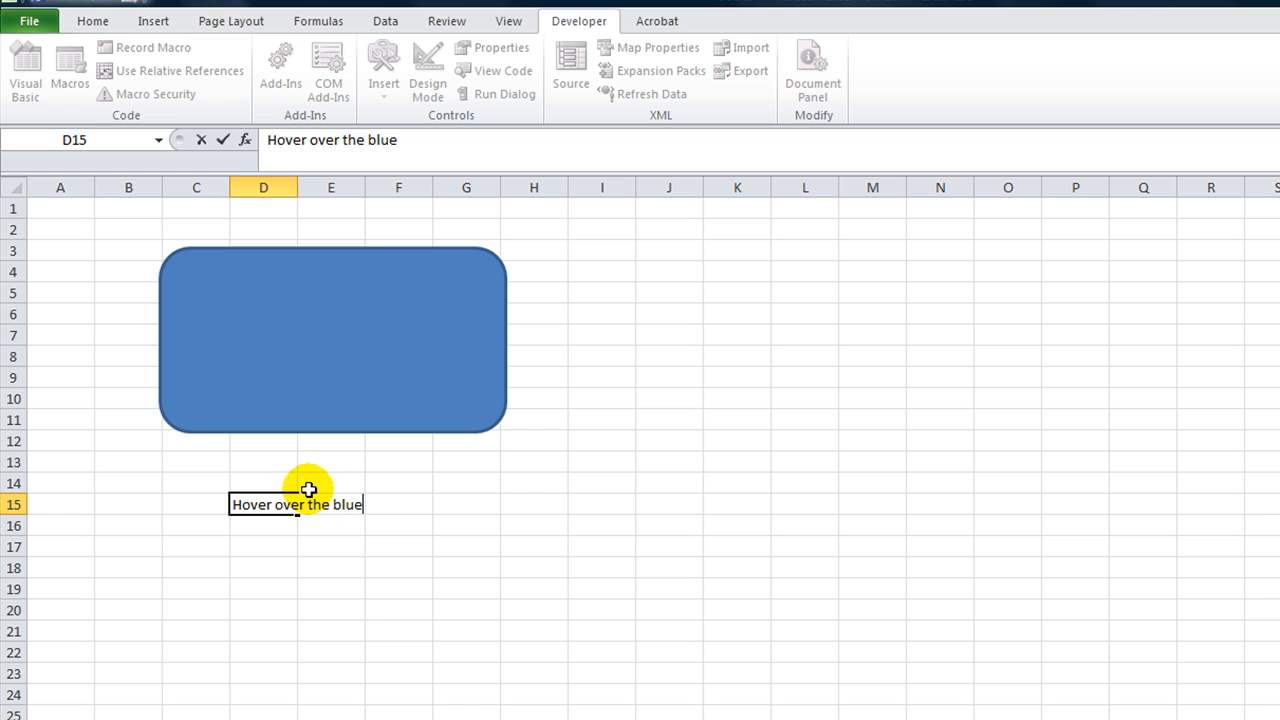
pyautogui.write('Shape')
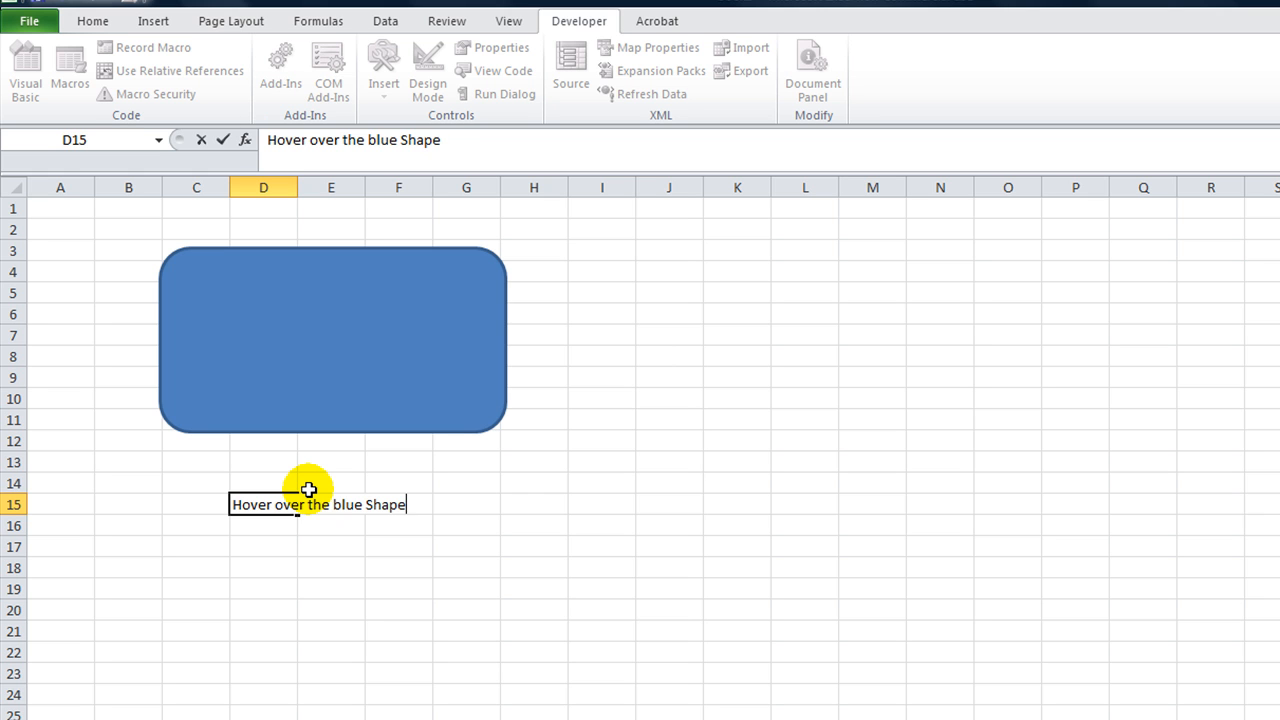
pyautogui.write('(sev')
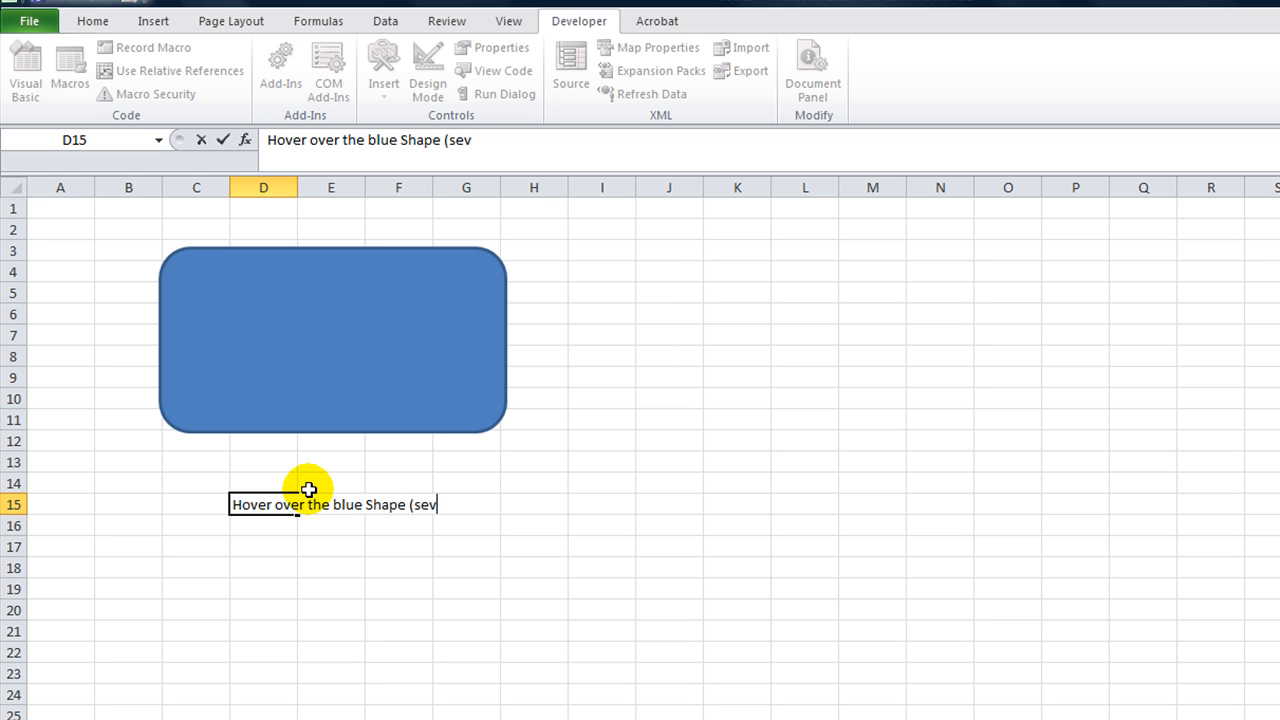
pyautogui.write('ce')
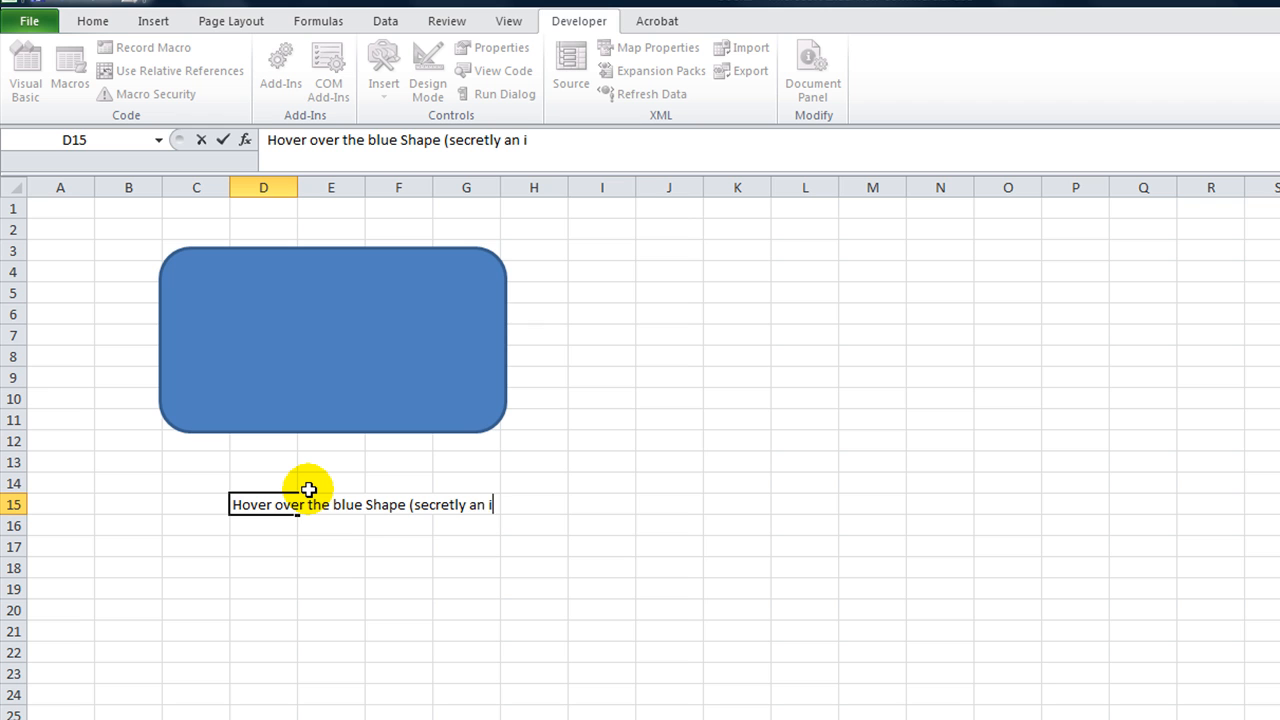
pyautogui.write('n')
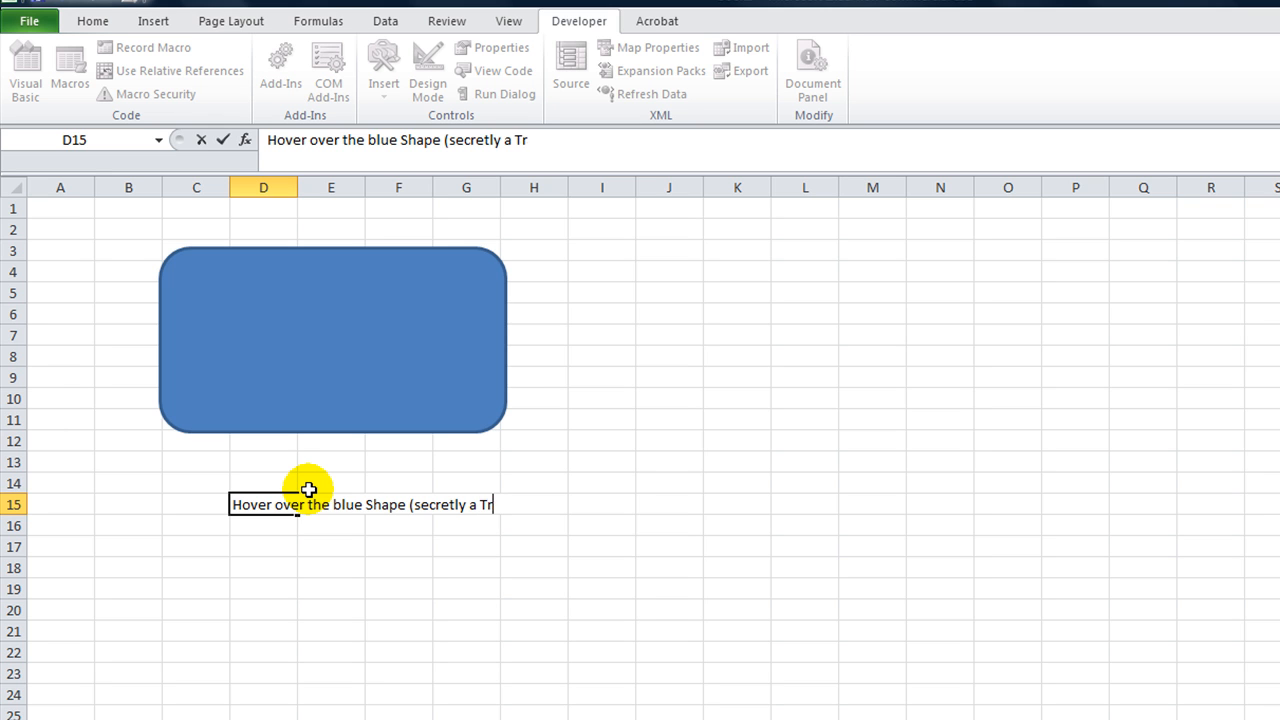
pyautogui.write('ansparent')
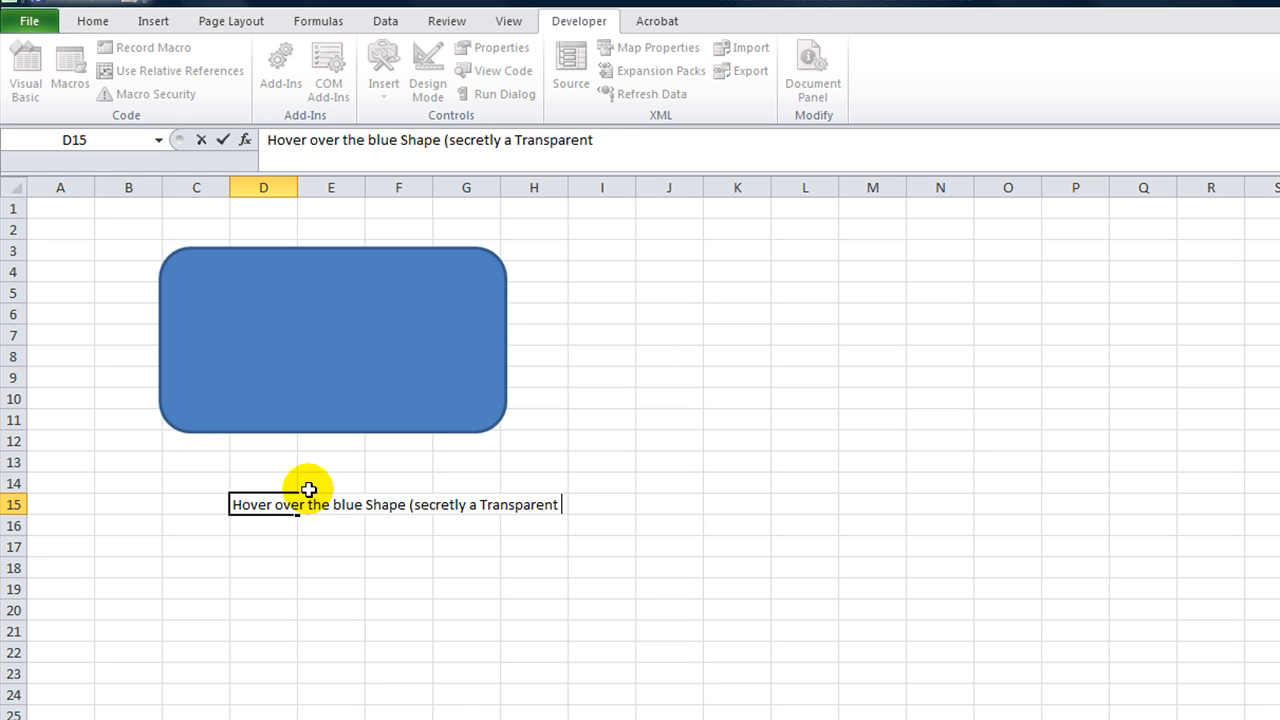
pyautogui.write('label over it')
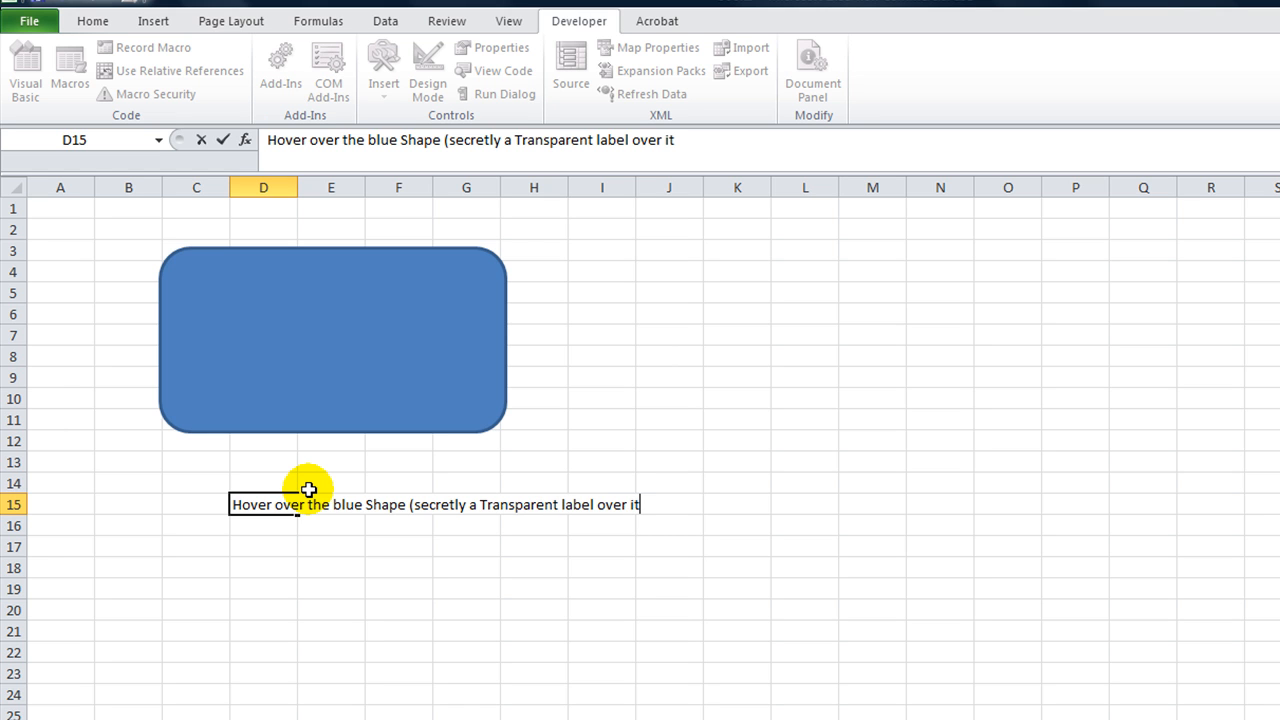
pyautogui.write(').')
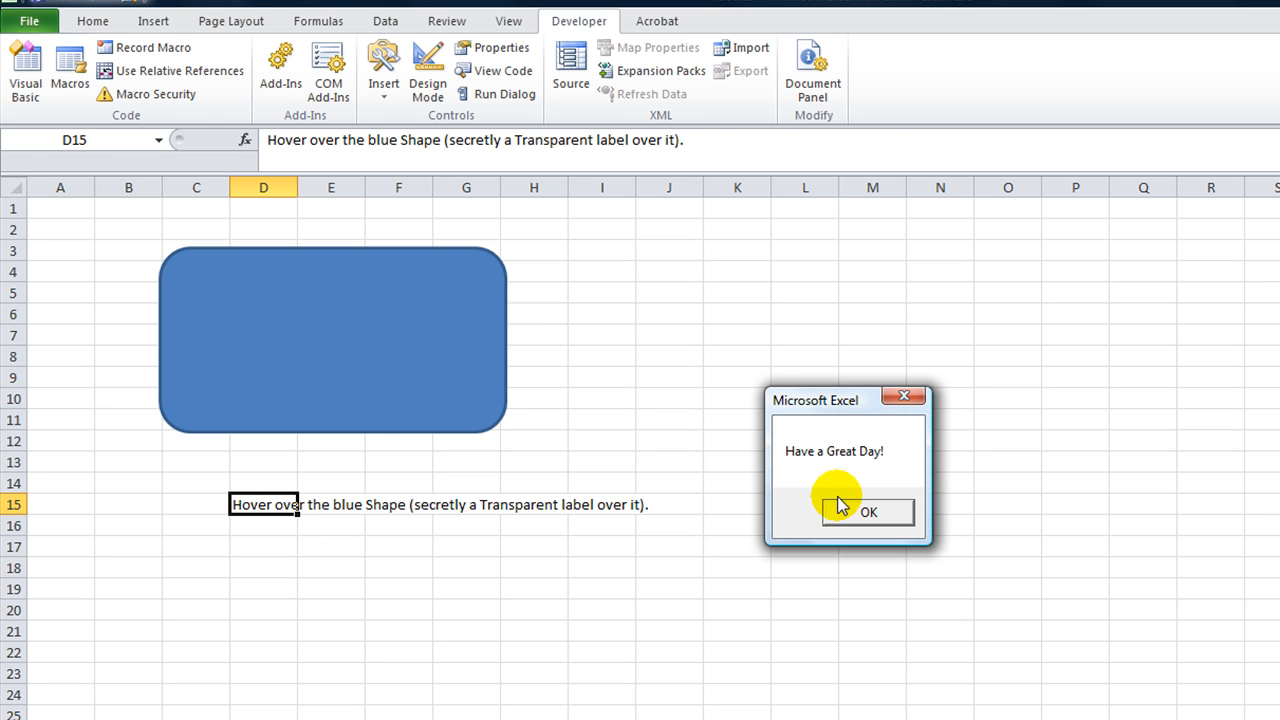
pyautogui.click(868, 512)
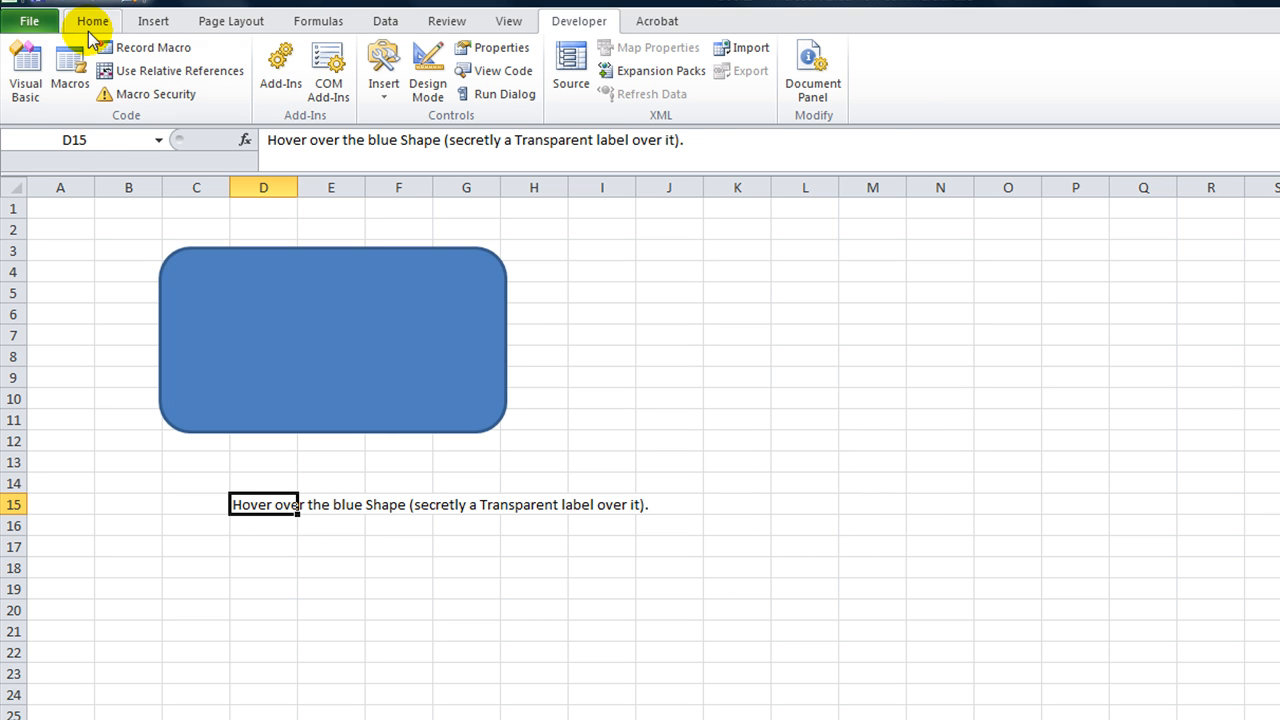
pyautogui.click(92, 20)
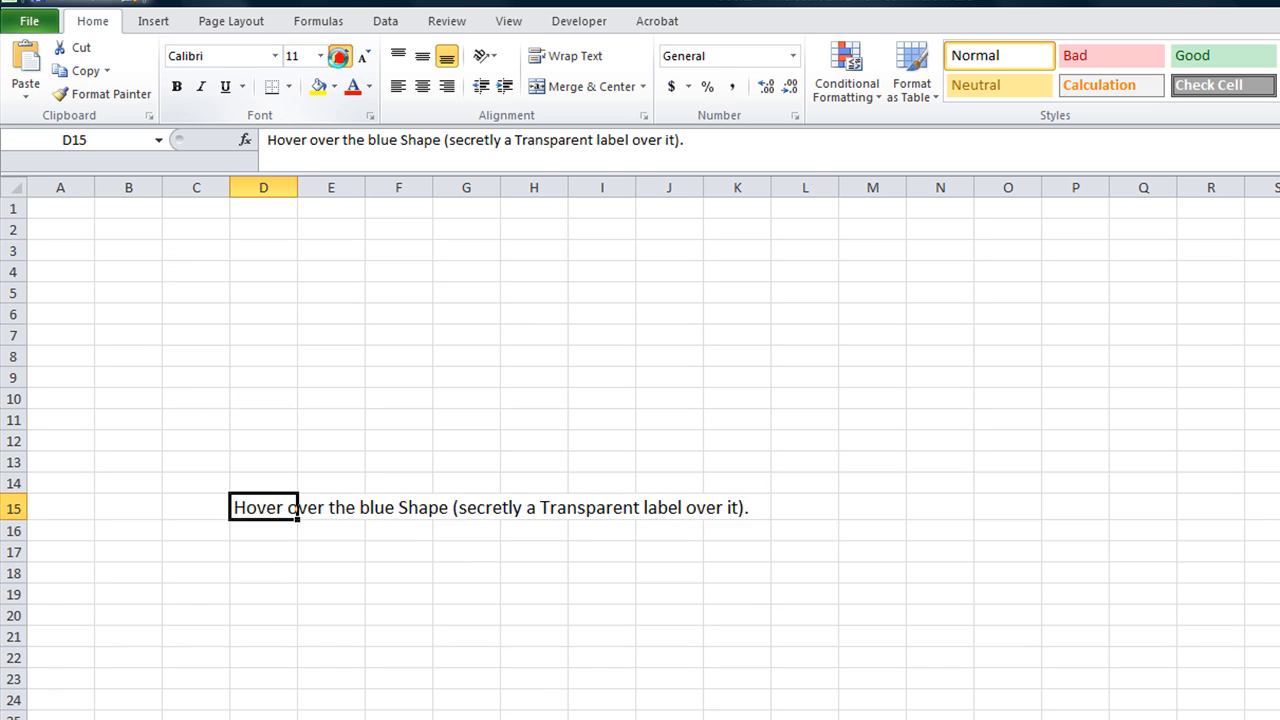